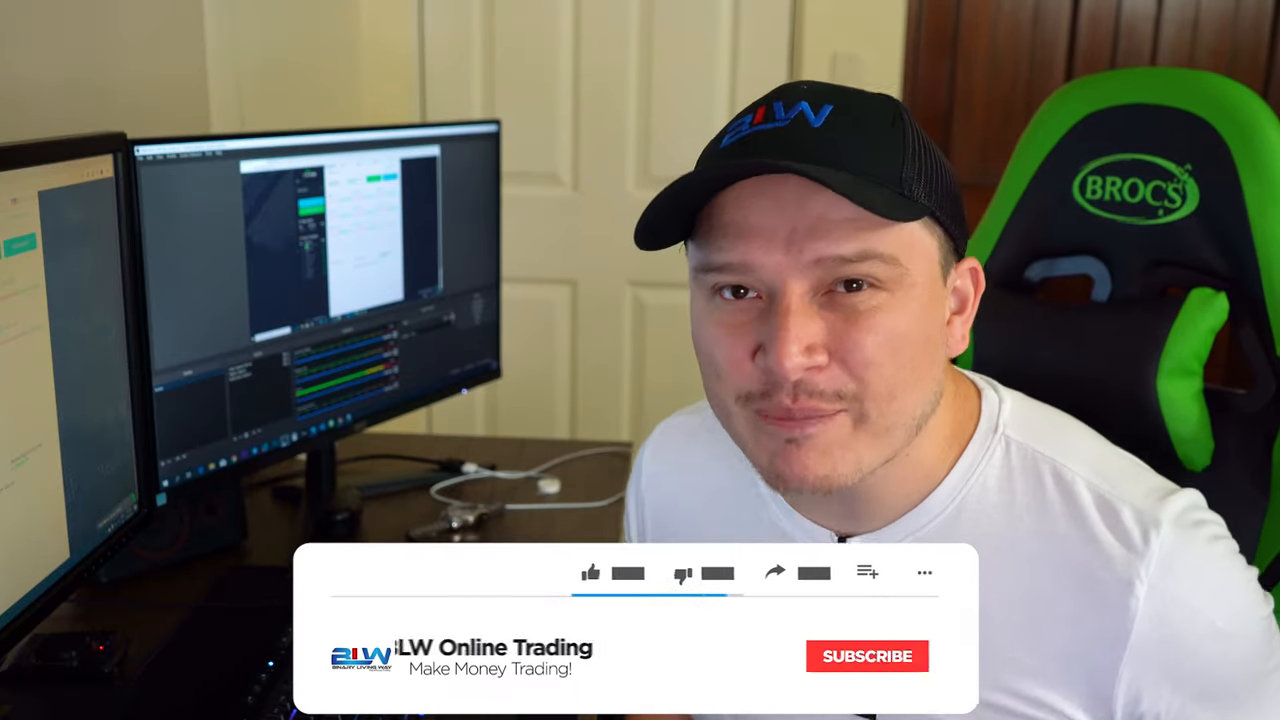
# - Bring up the RSIMA Cross robot's trading history listing its recent won trades
pyautogui.click(590, 572)
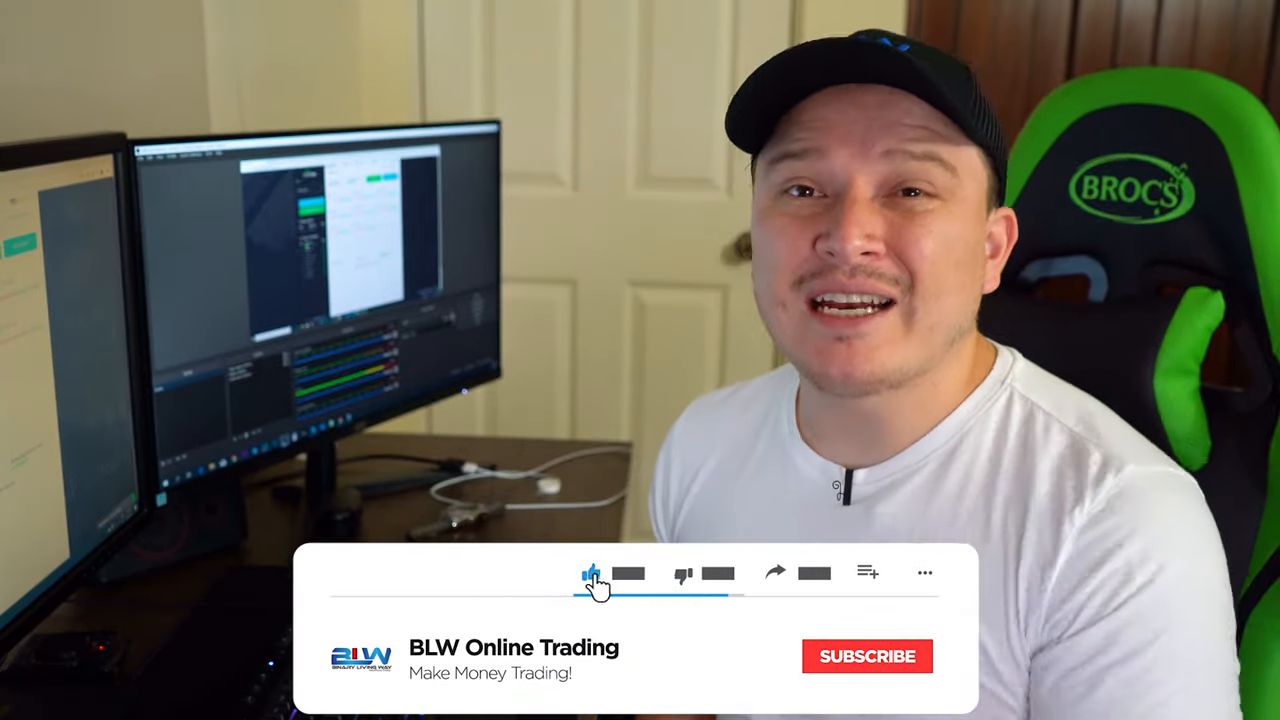
pyautogui.click(866, 656)
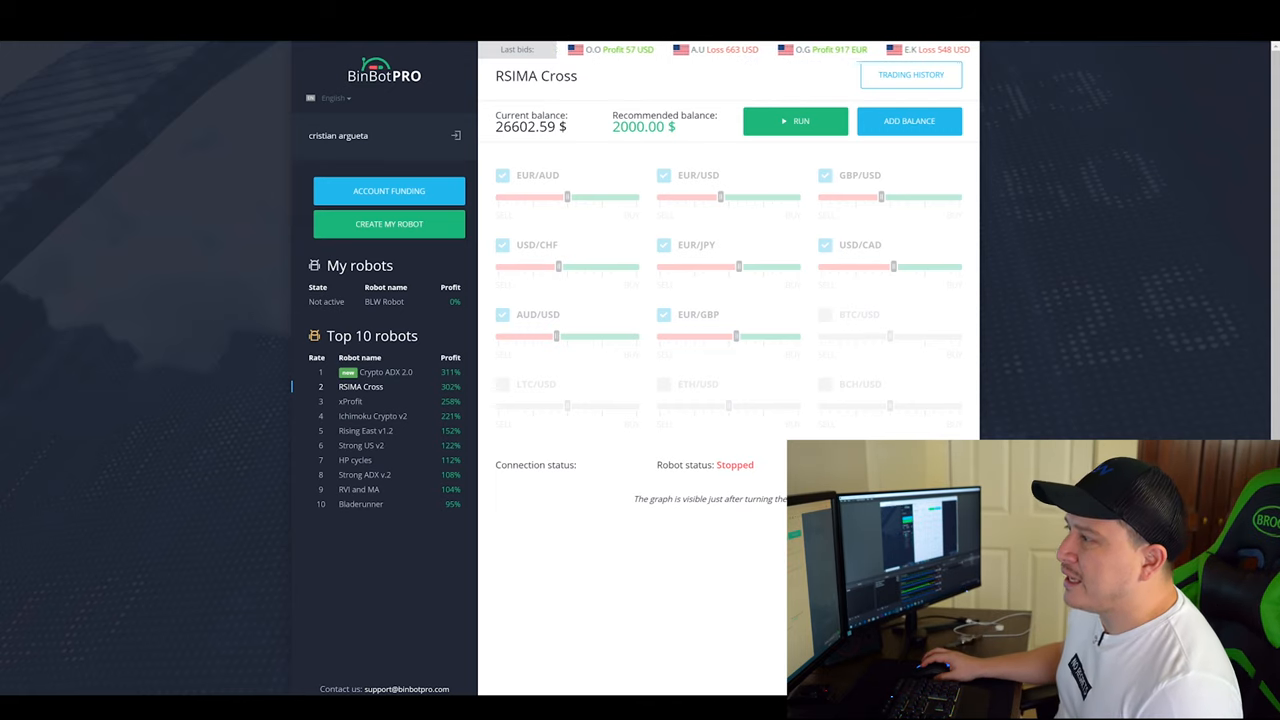
pyautogui.click(912, 76)
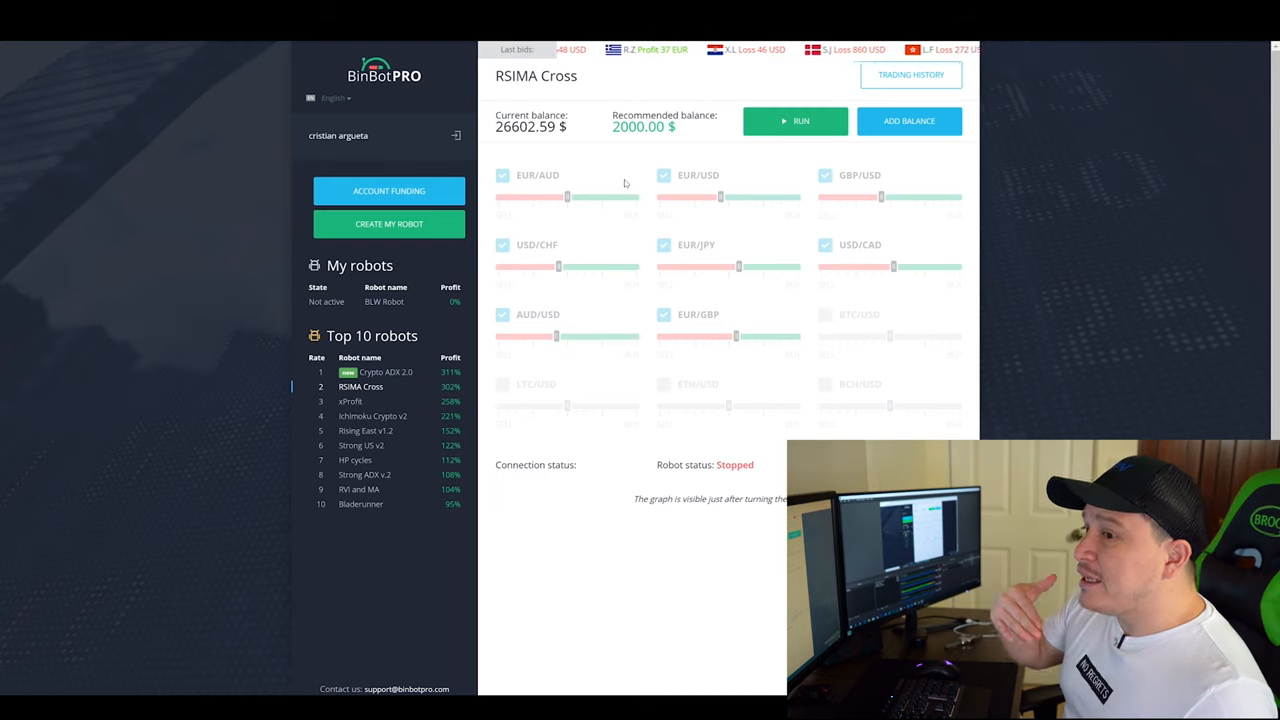
pyautogui.click(910, 74)
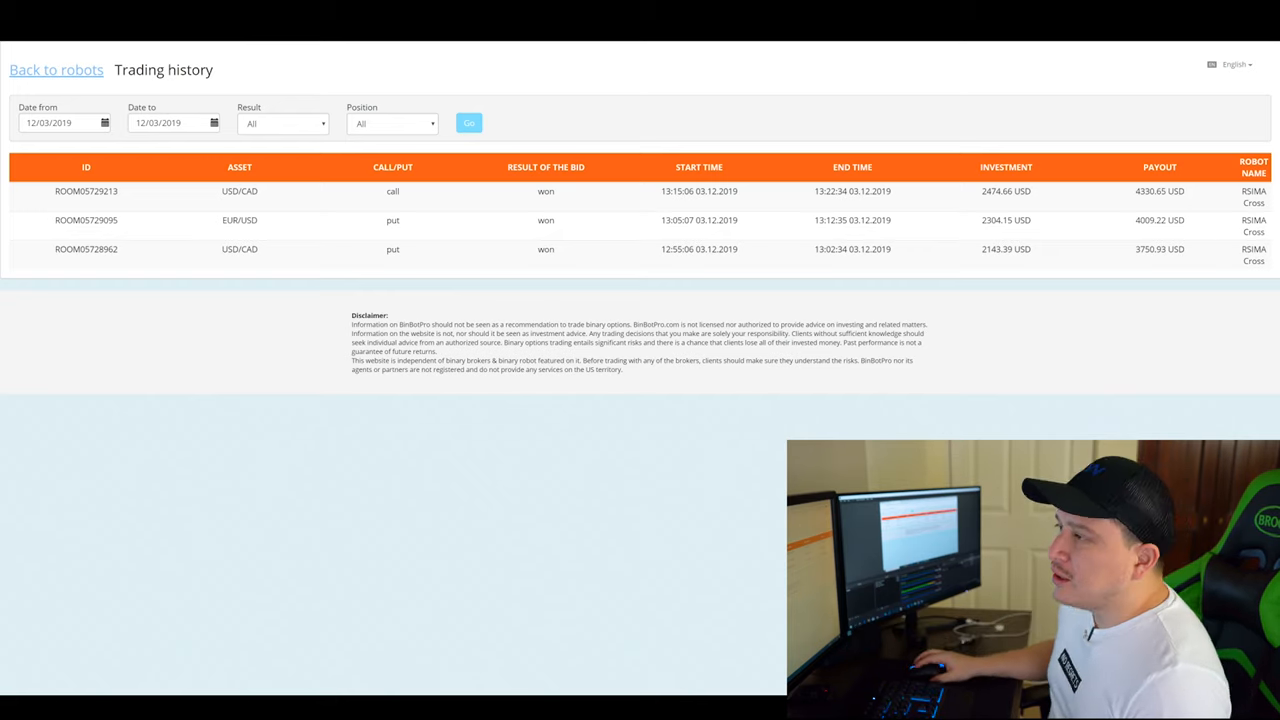
# - Go back from trading history to the robots dashboard with RSIMA Cross
pyautogui.click(56, 70)
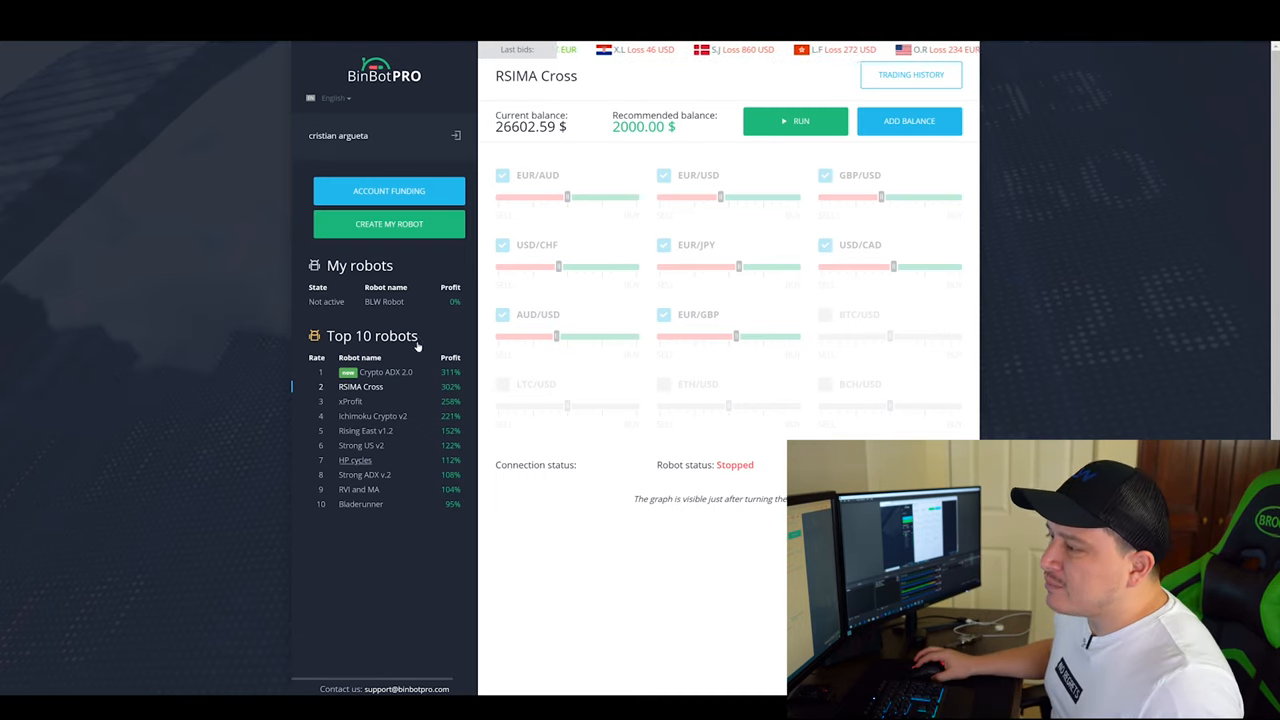
pyautogui.click(384, 300)
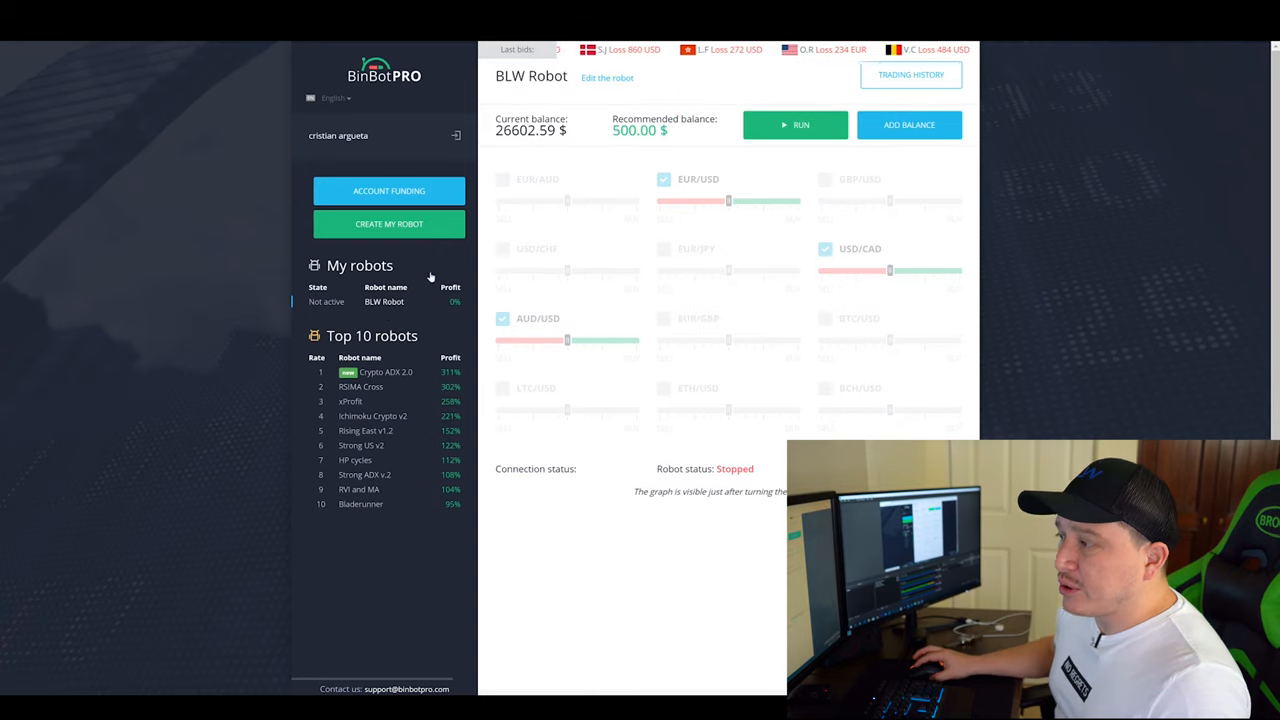
pyautogui.click(384, 370)
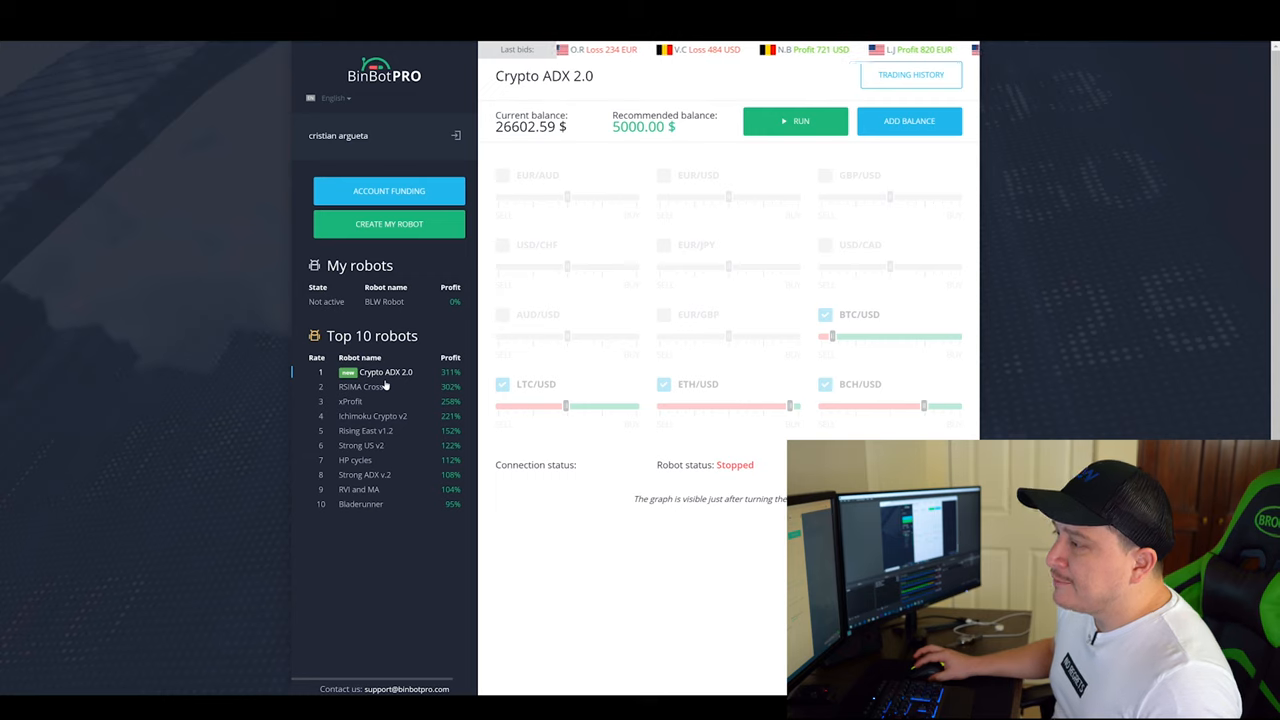
pyautogui.click(350, 400)
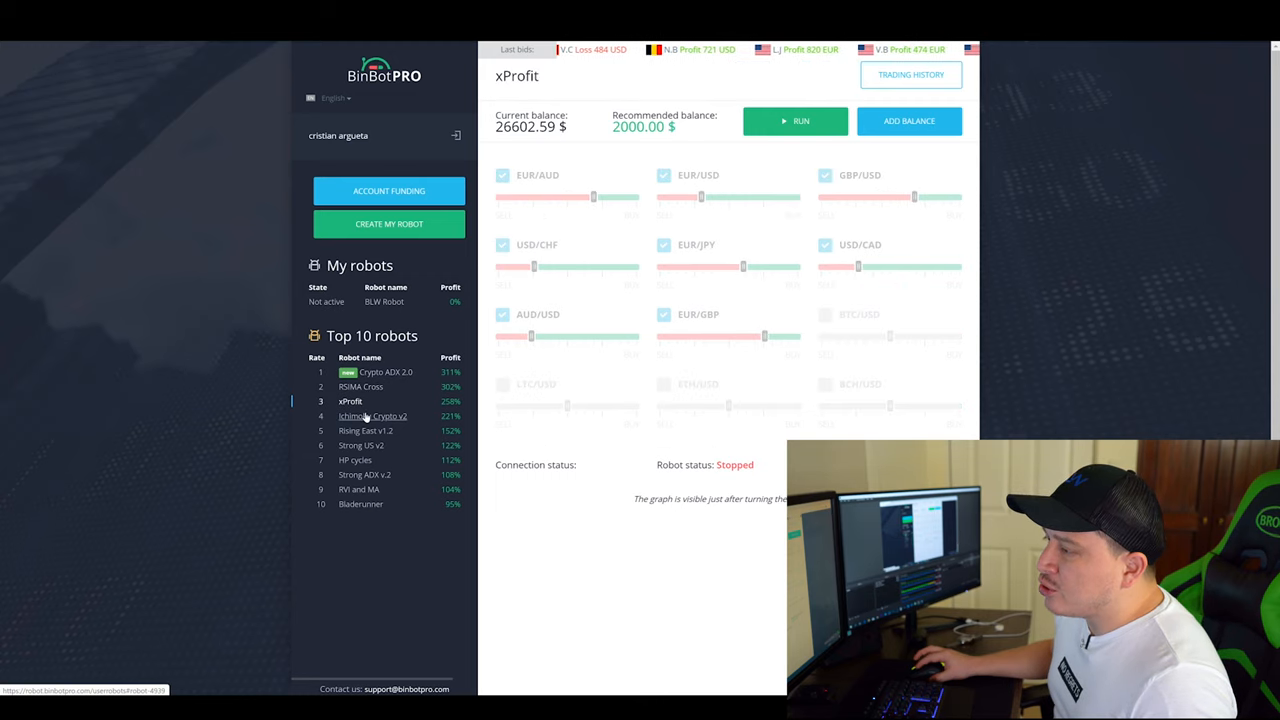
pyautogui.click(360, 386)
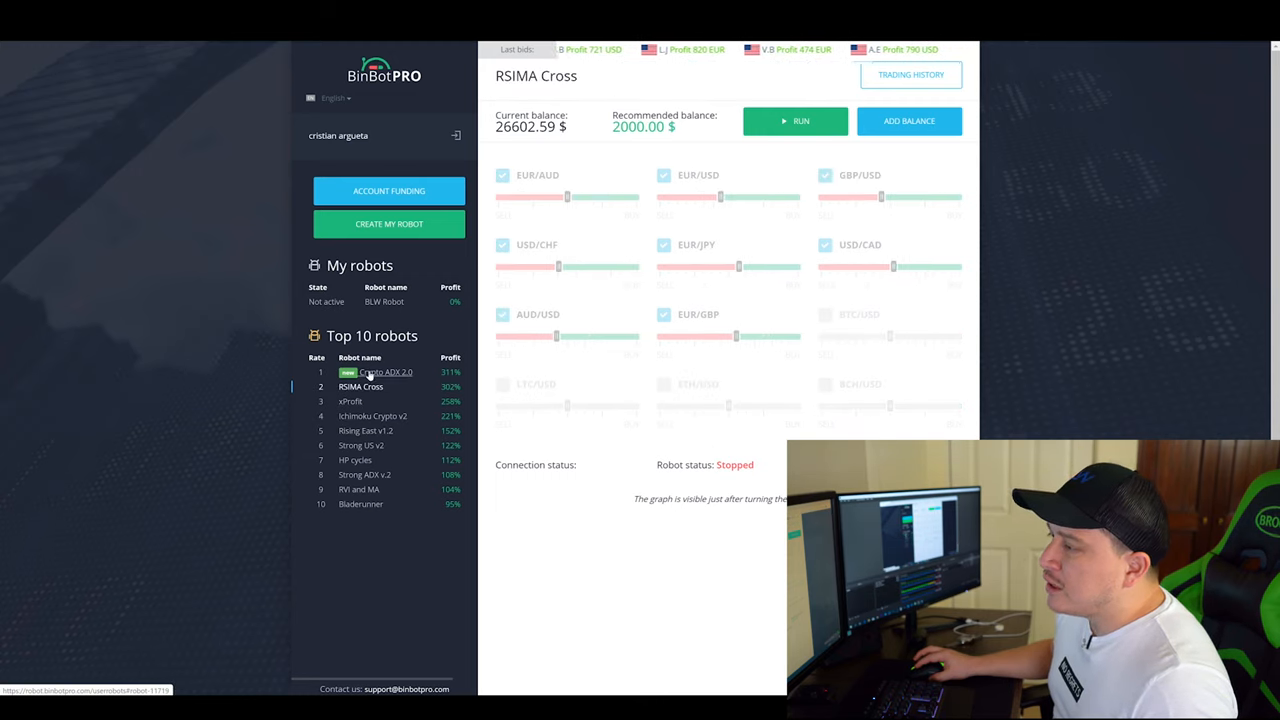
pyautogui.click(390, 372)
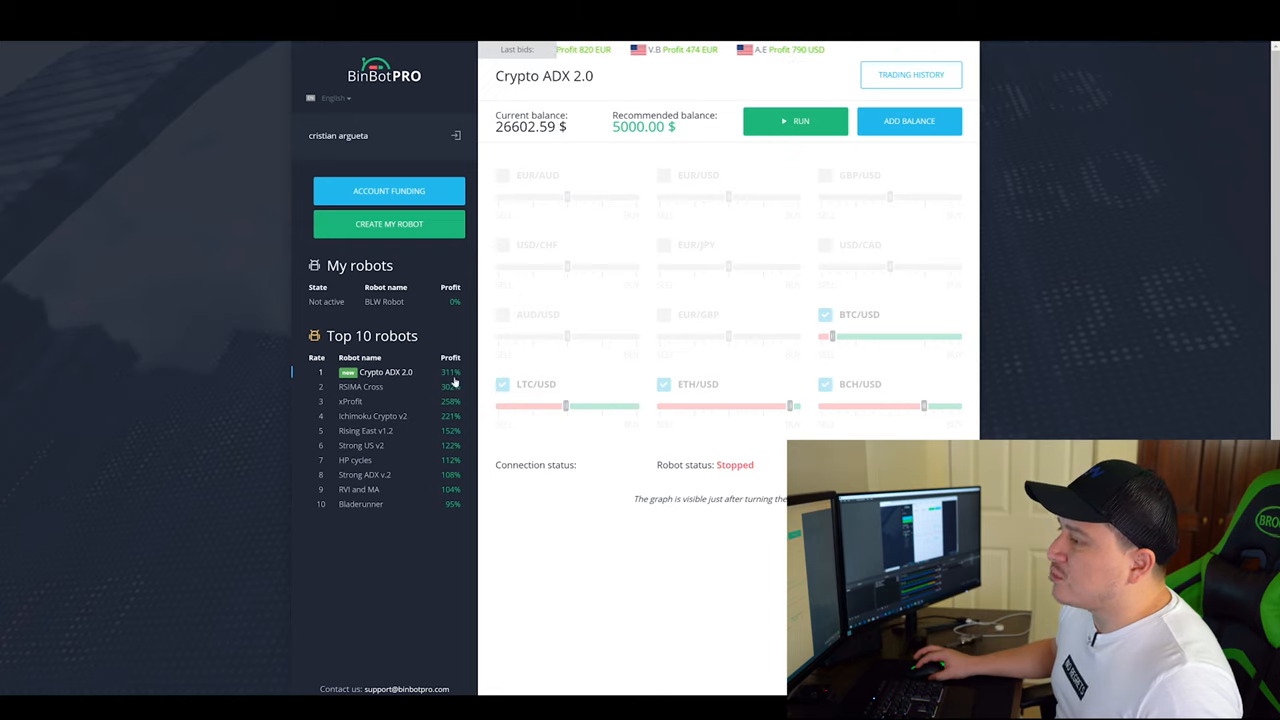
pyautogui.moveTo(732, 304)
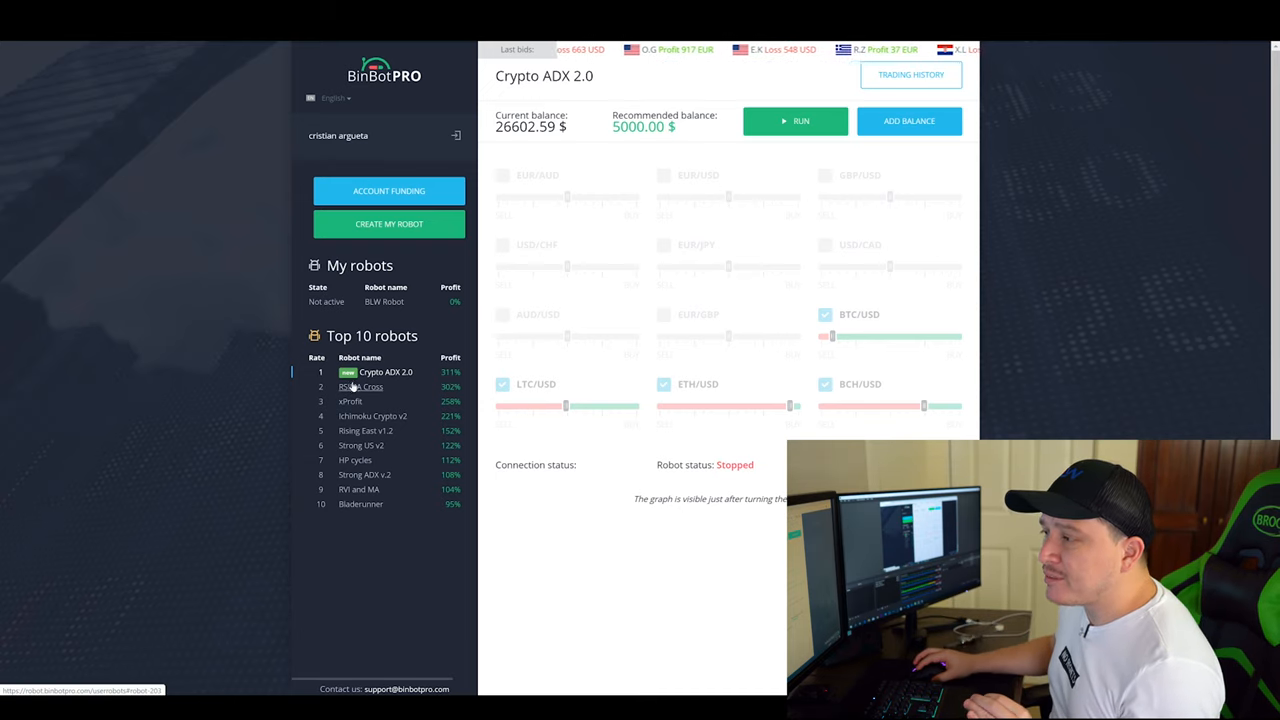
pyautogui.click(360, 386)
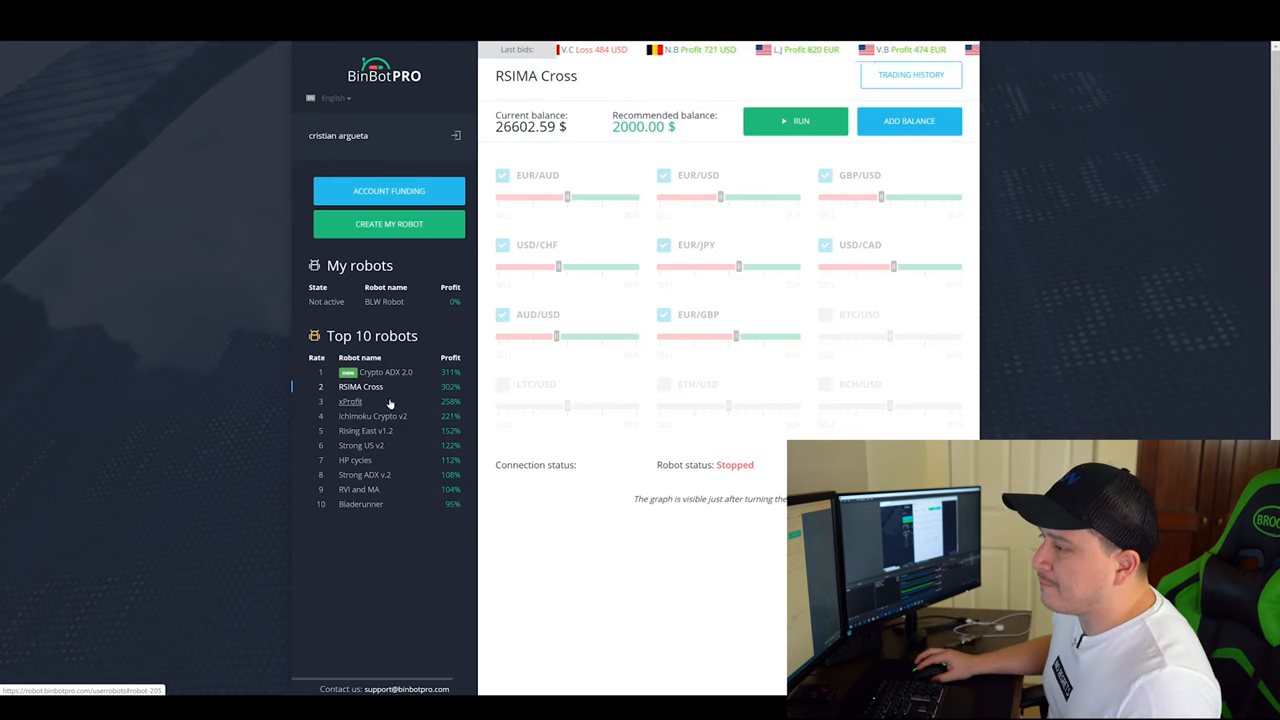
# - Compare Rising East v1.2, xProfit and Crypto ADX 2.0, ending on Ichimoku Crypto v2's settings
pyautogui.click(362, 430)
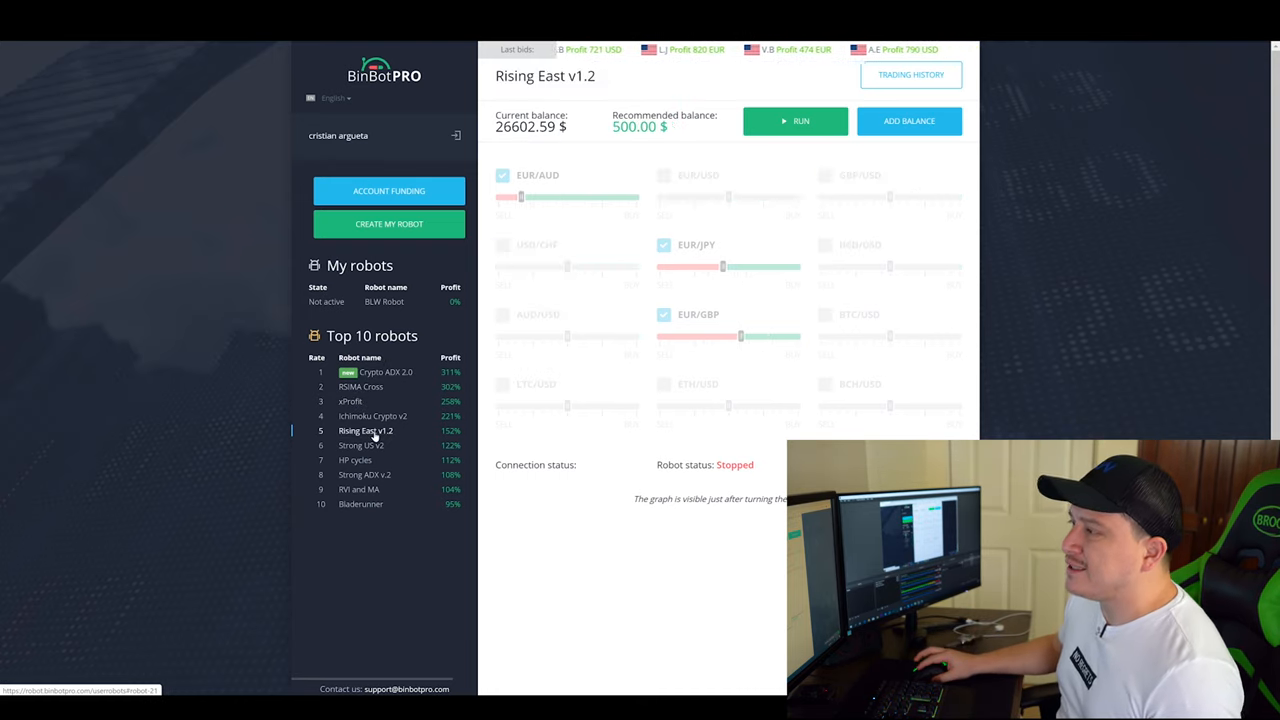
pyautogui.click(350, 400)
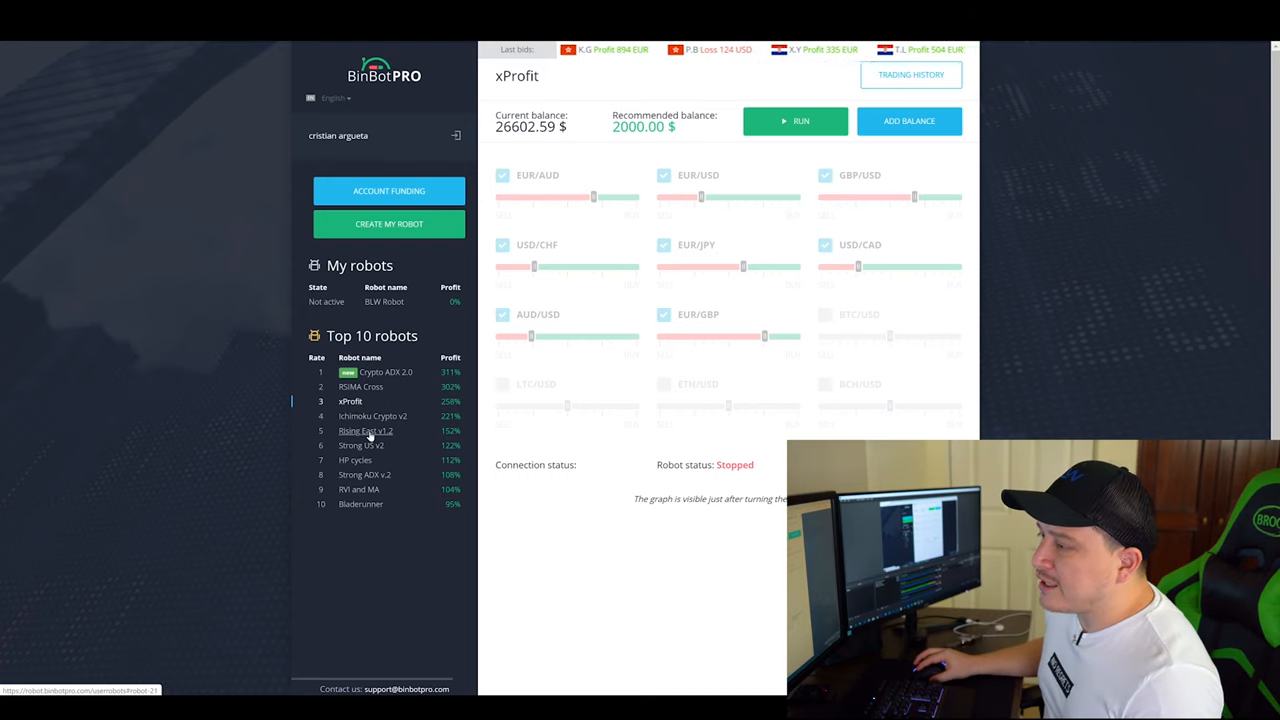
pyautogui.click(364, 430)
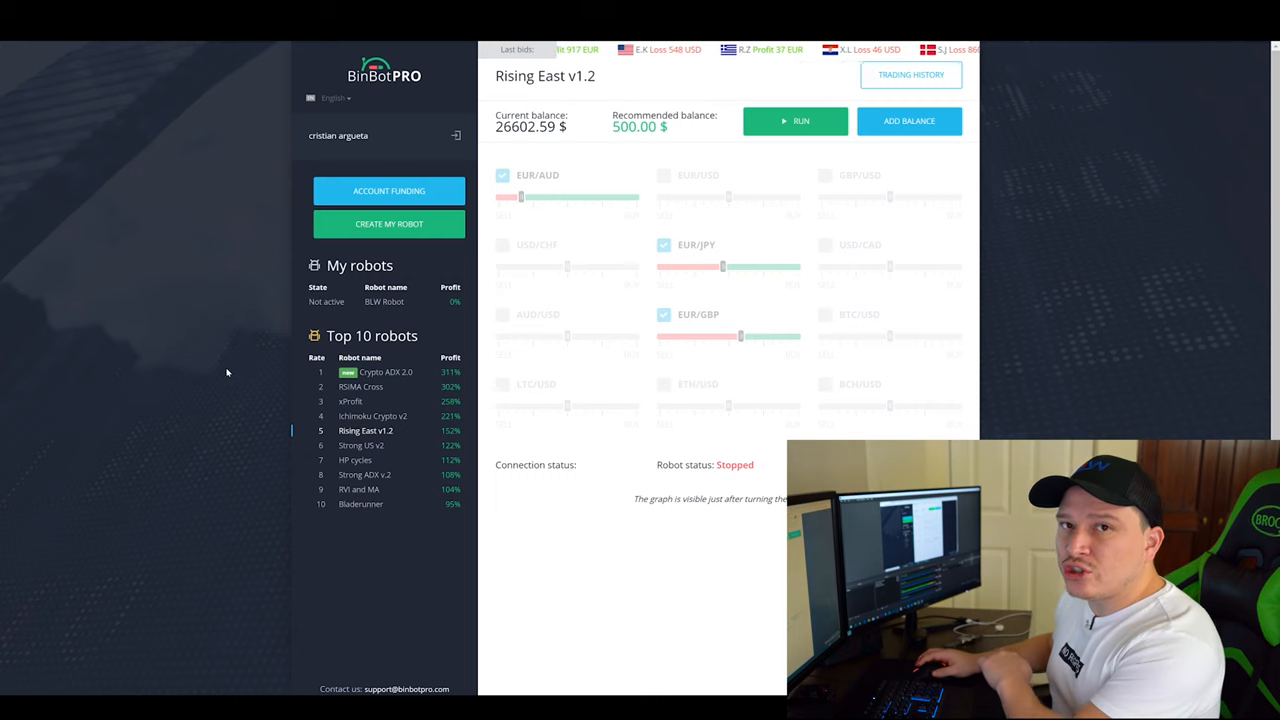
pyautogui.click(388, 370)
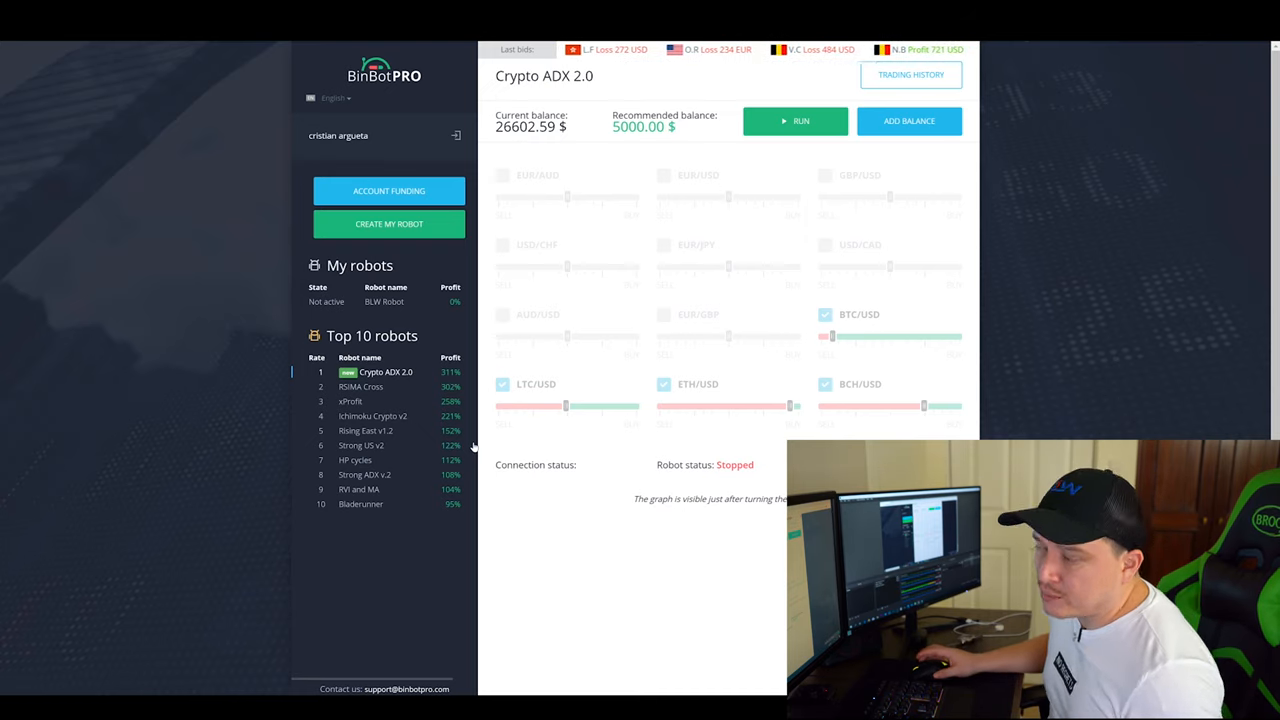
pyautogui.click(372, 416)
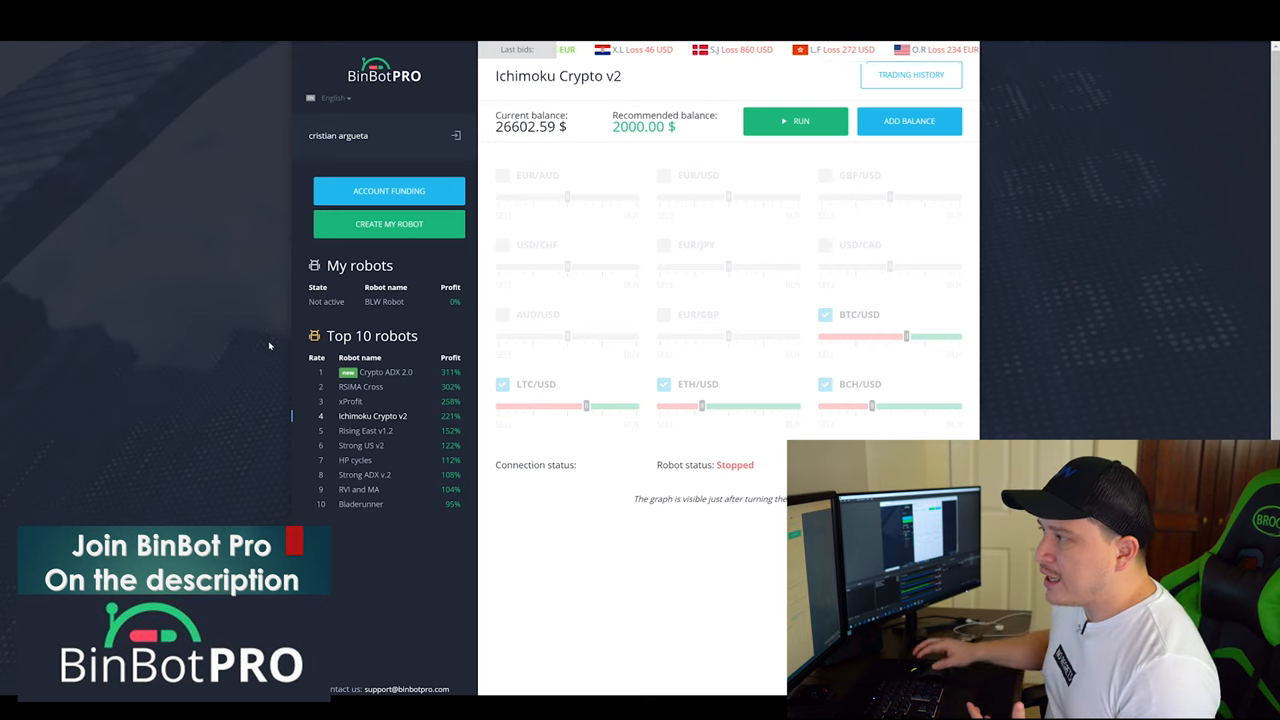
# - Go to the BinBot Pro public homepage via the site logo
pyautogui.click(912, 74)
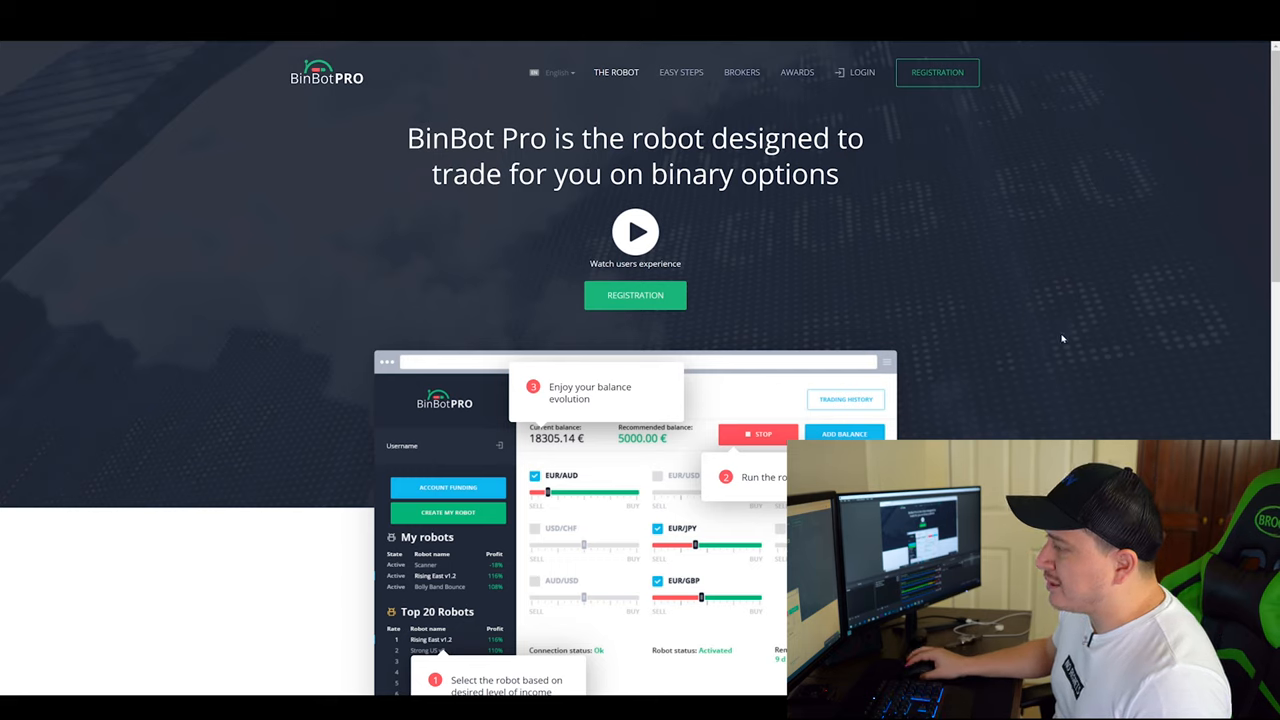
pyautogui.moveTo(636, 236)
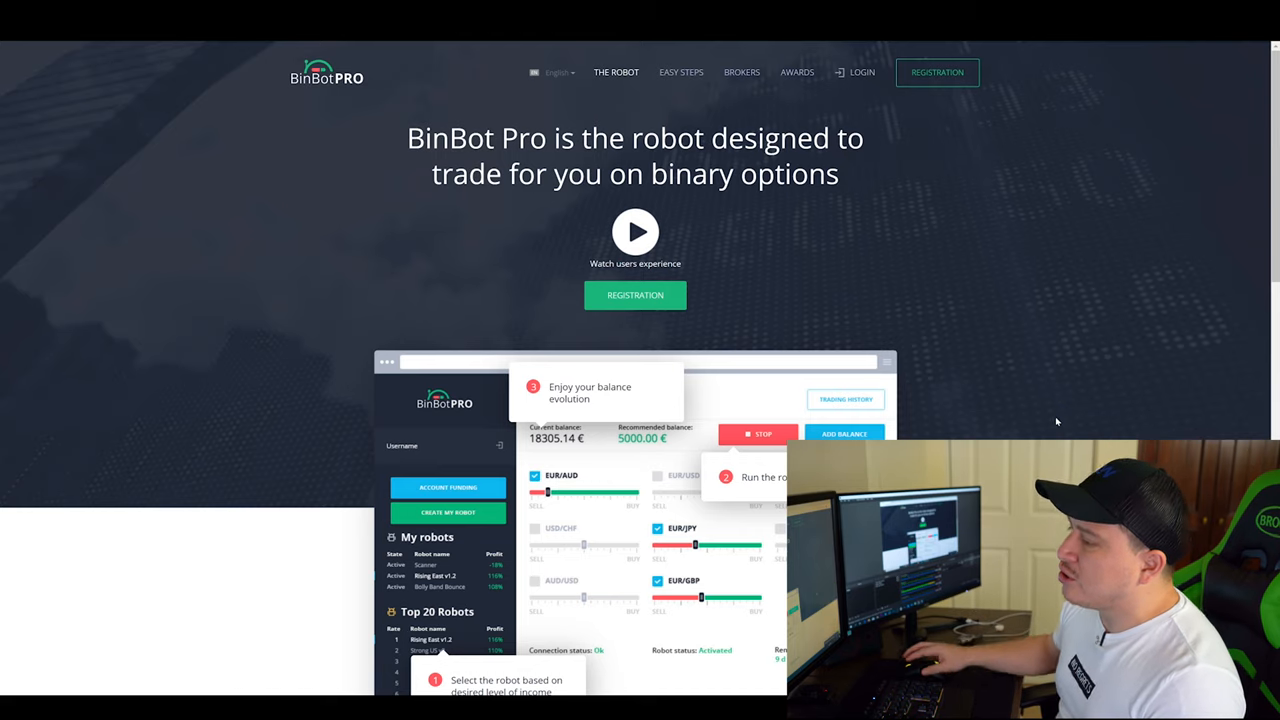
pyautogui.scroll(-3)
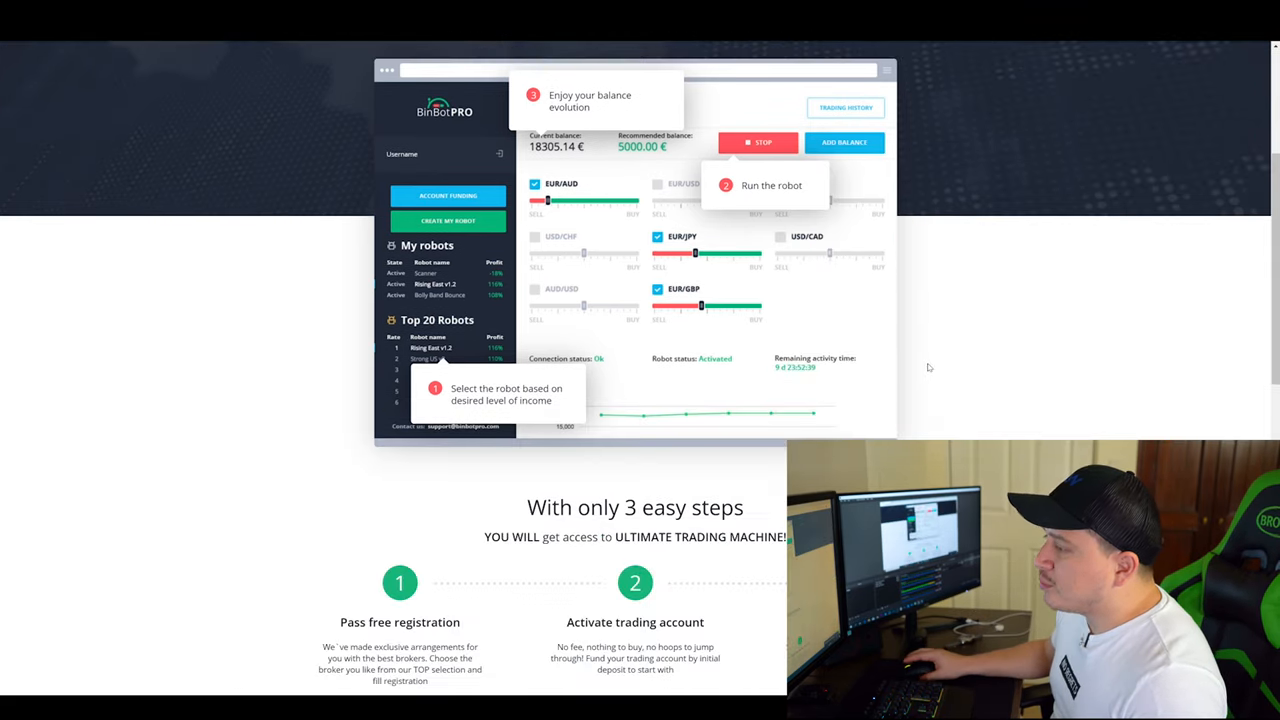
pyautogui.scroll(-3)
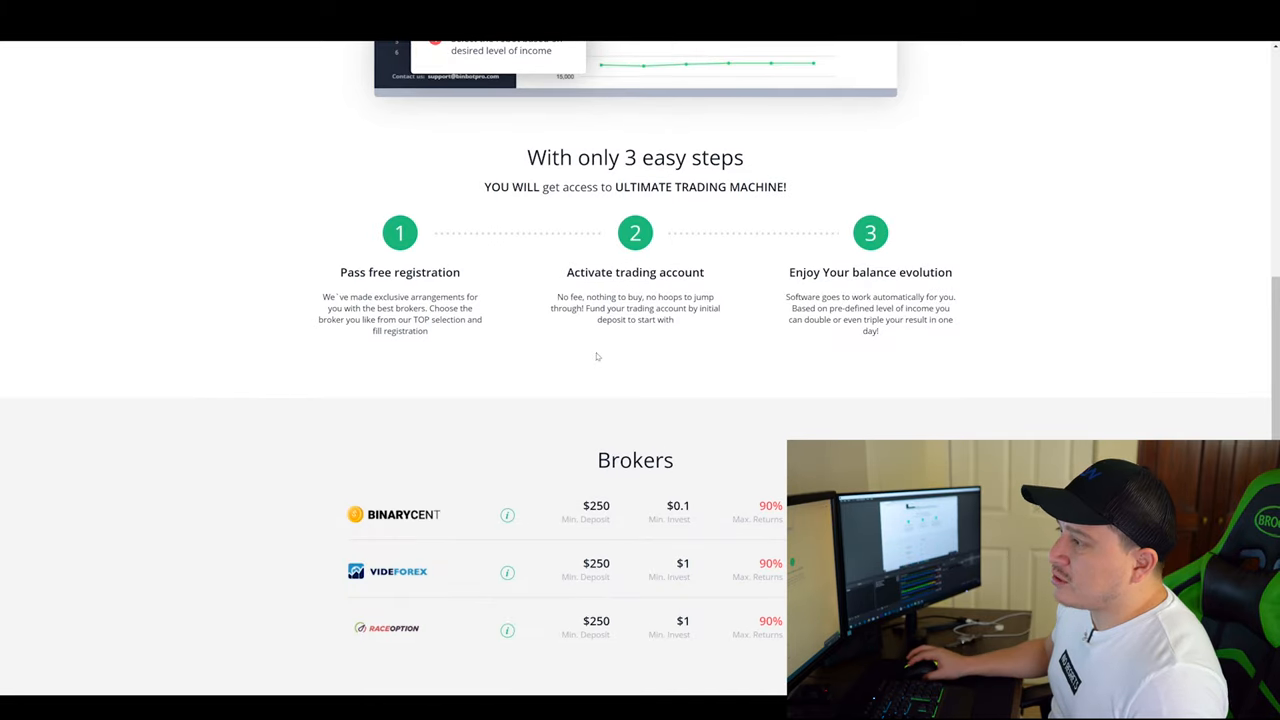
pyautogui.moveTo(508, 332)
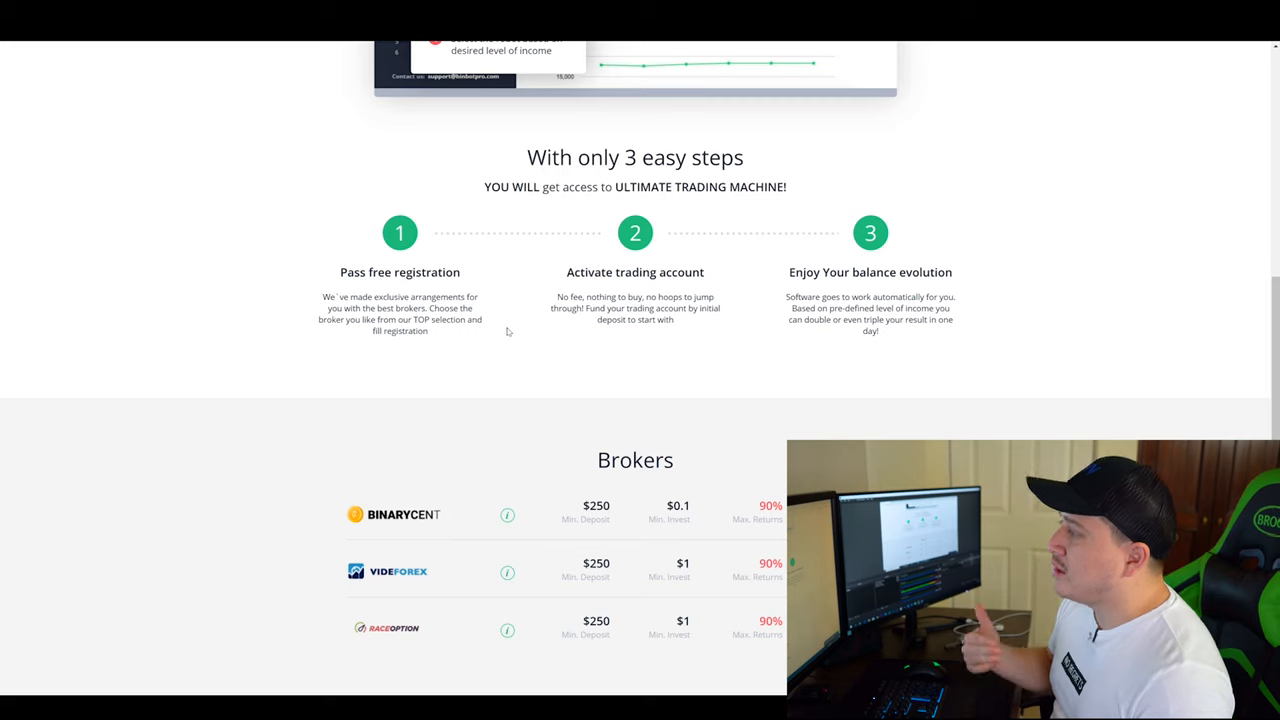
pyautogui.scroll(-3)
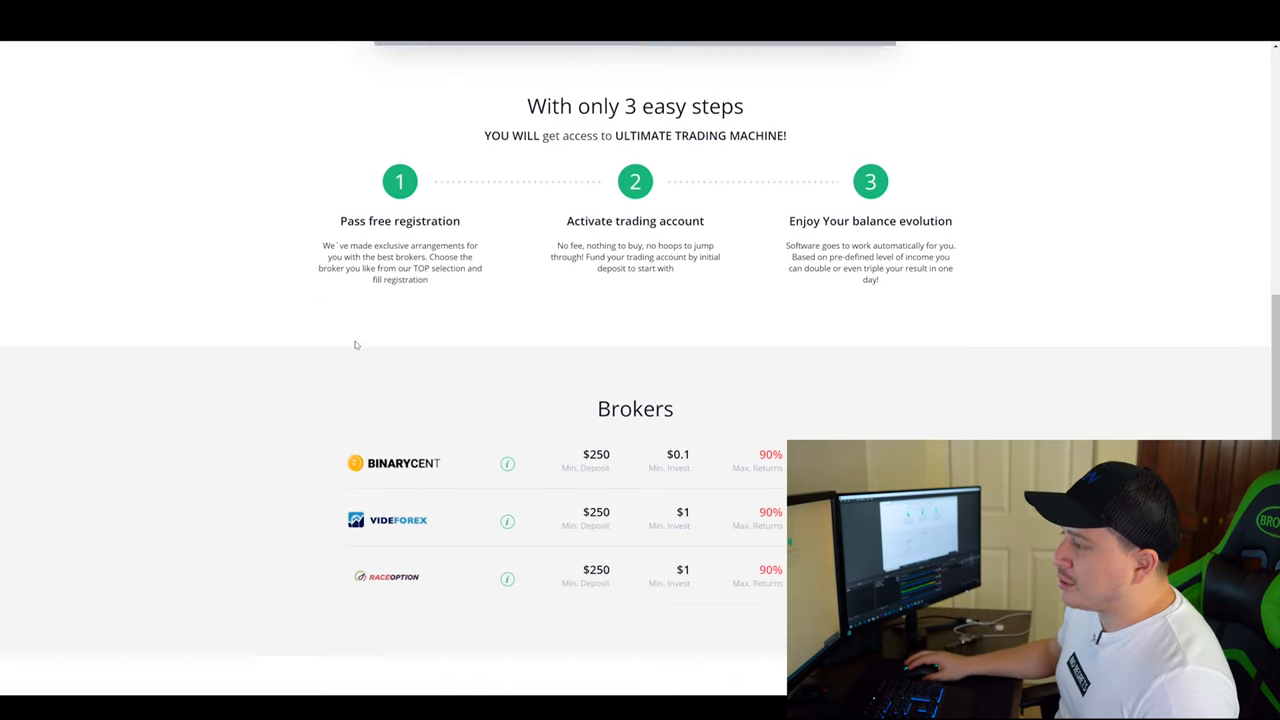
pyautogui.scroll(-3)
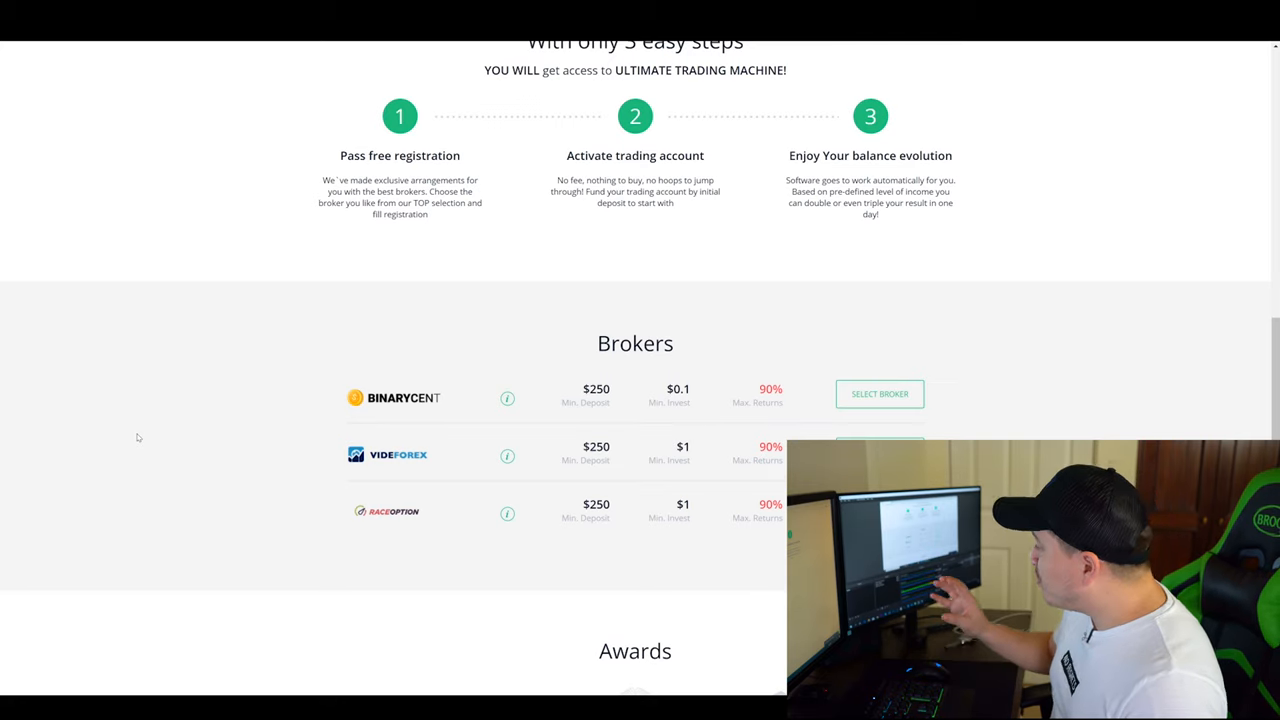
pyautogui.moveTo(184, 430)
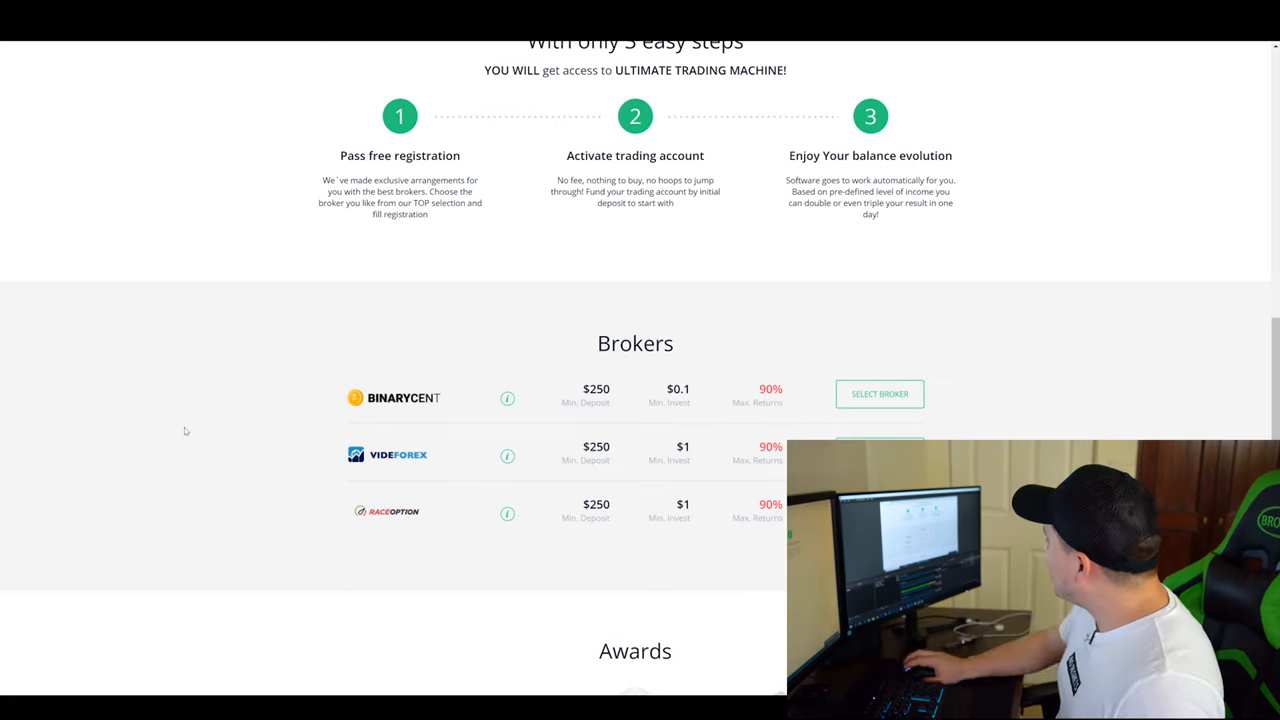
pyautogui.moveTo(458, 360)
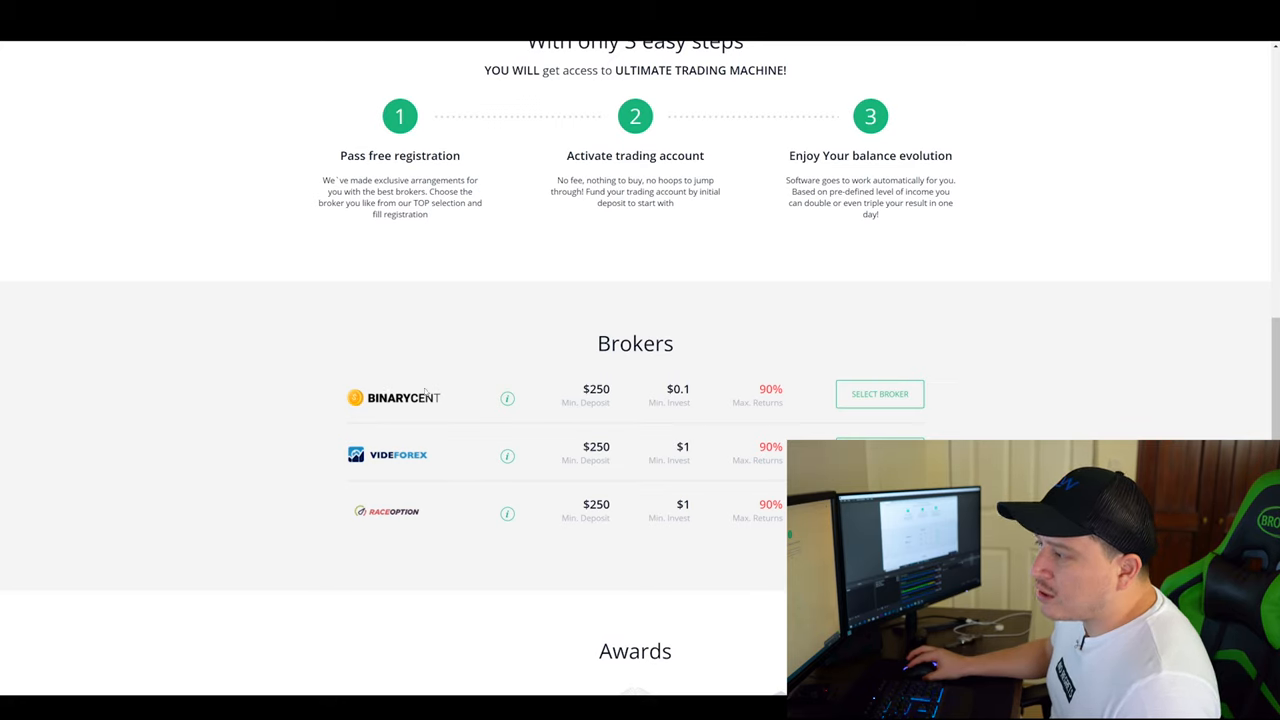
pyautogui.moveTo(392, 408)
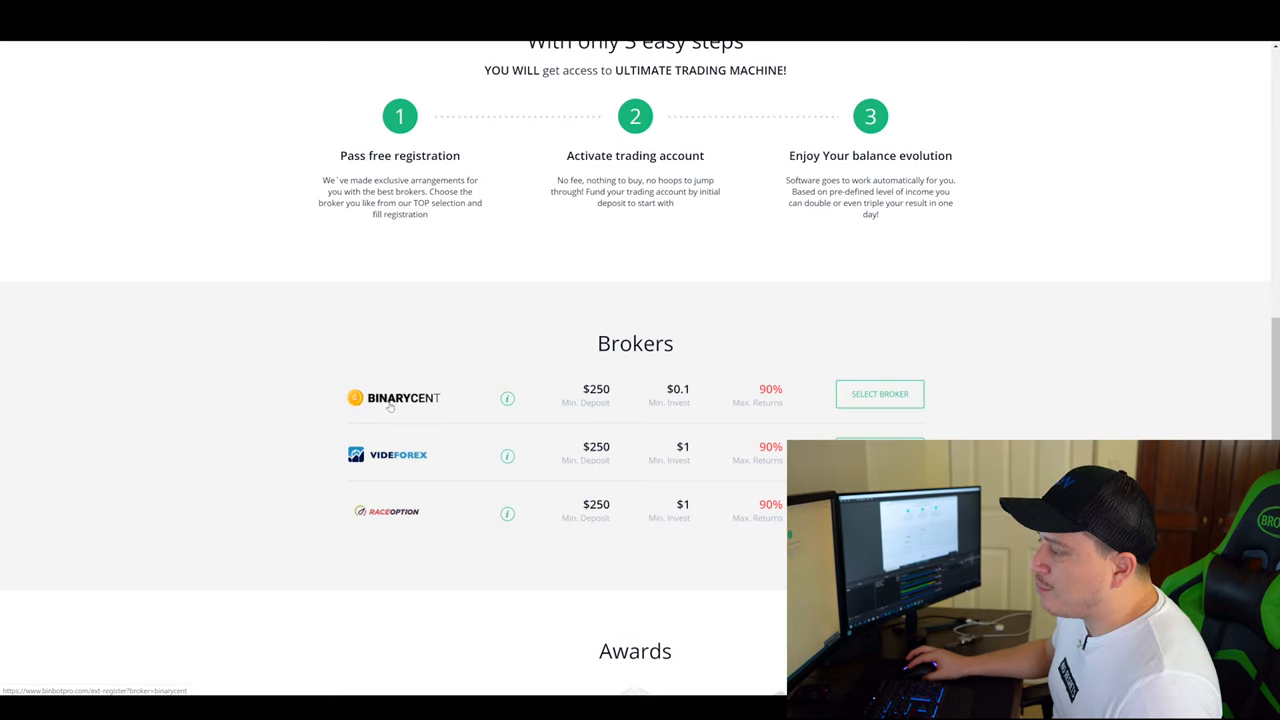
pyautogui.moveTo(402, 464)
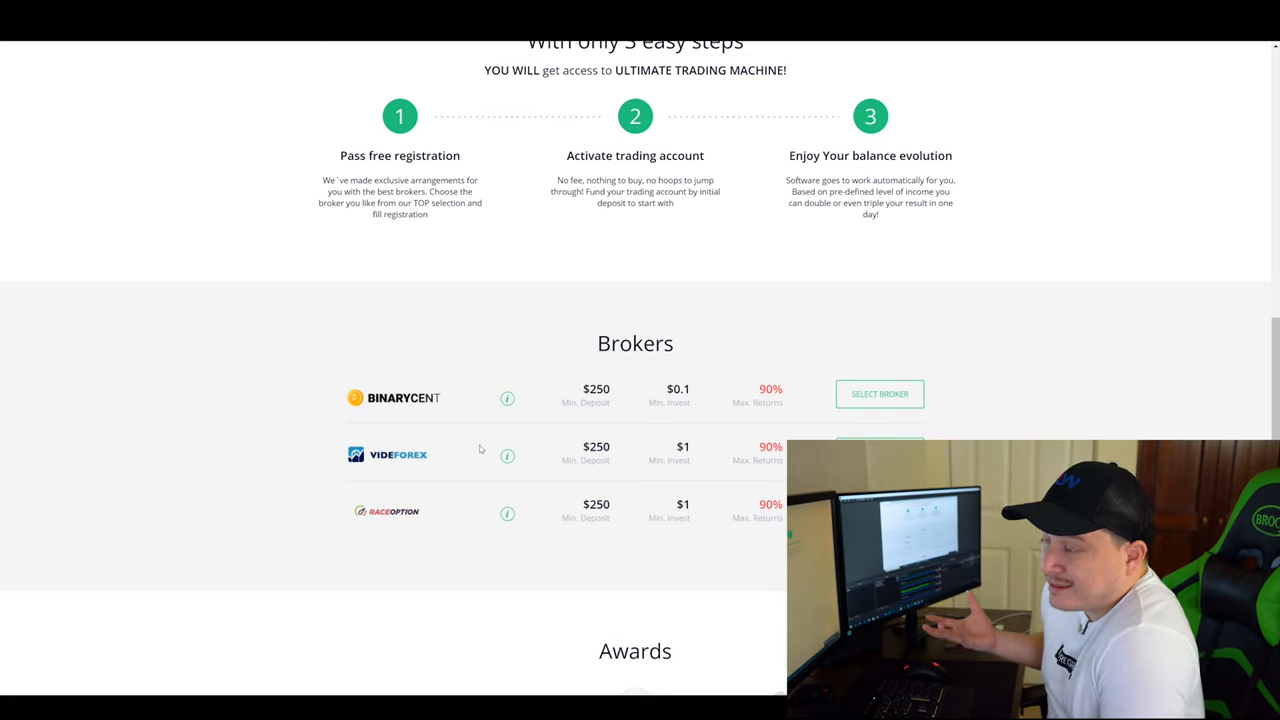
pyautogui.moveTo(454, 516)
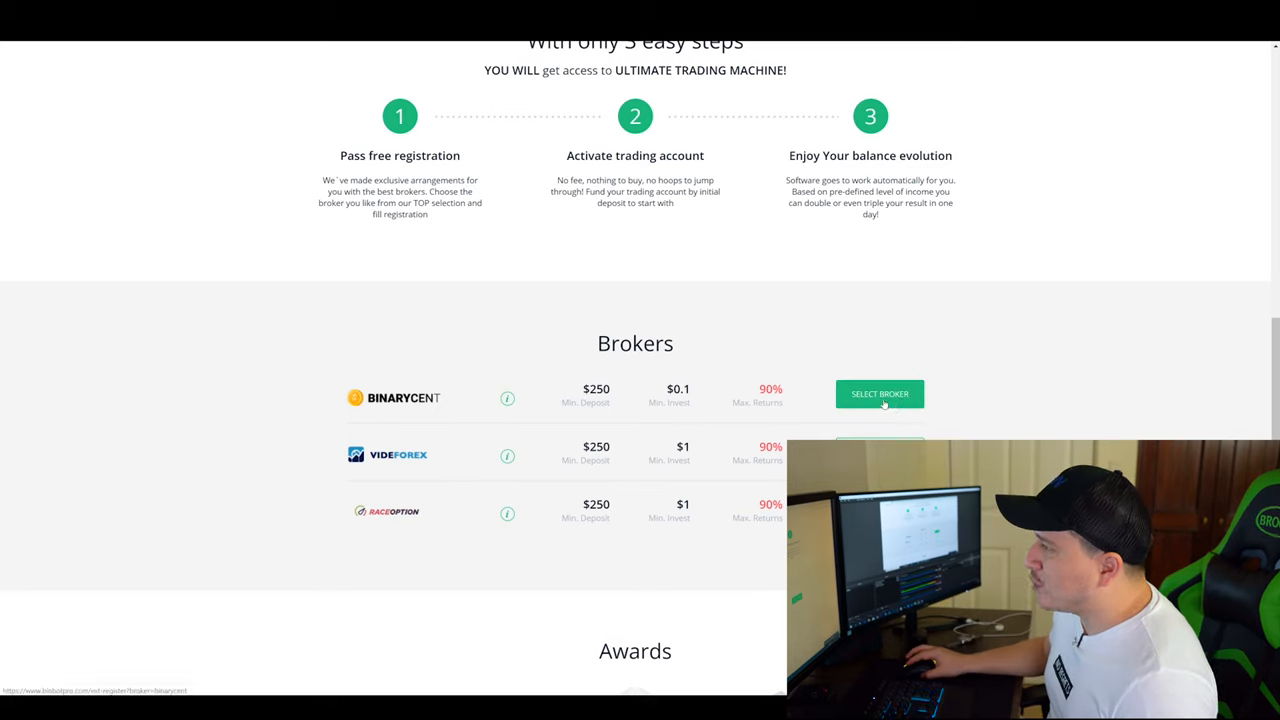
# - Fill the registration form with name, email 'isthis', phone 524152 and country code 502
pyautogui.click(880, 394)
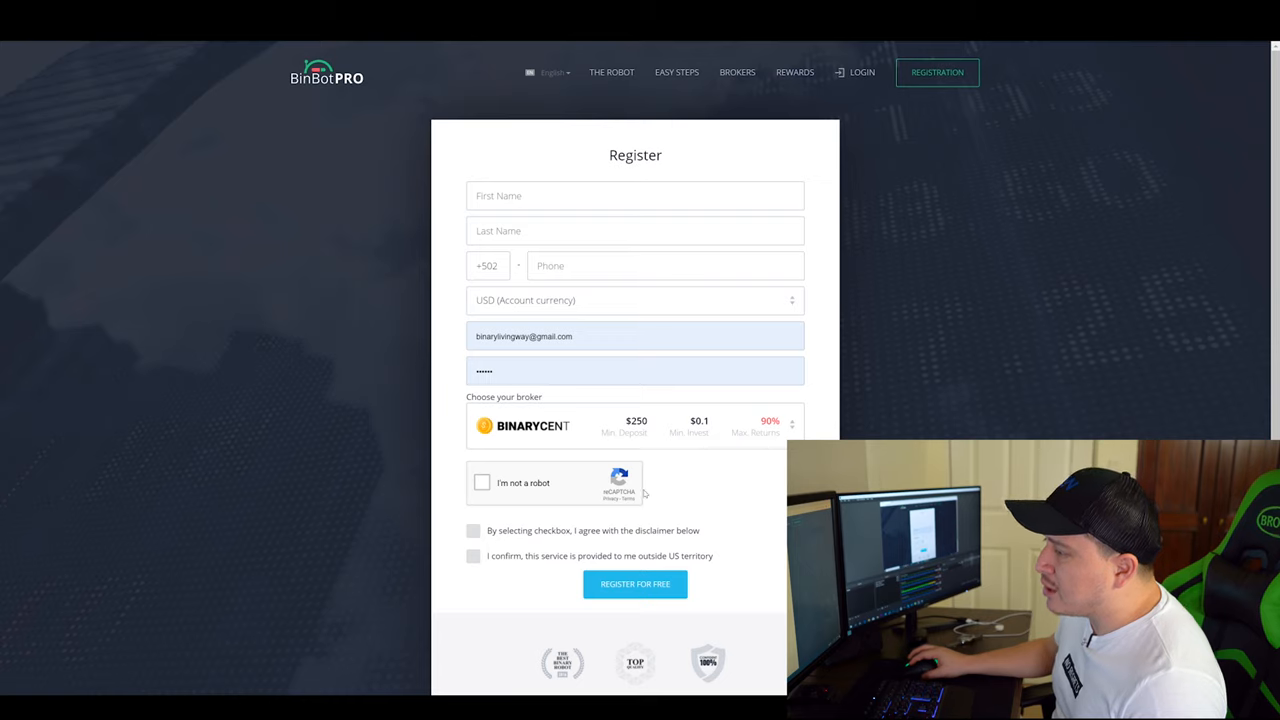
pyautogui.scroll(-3)
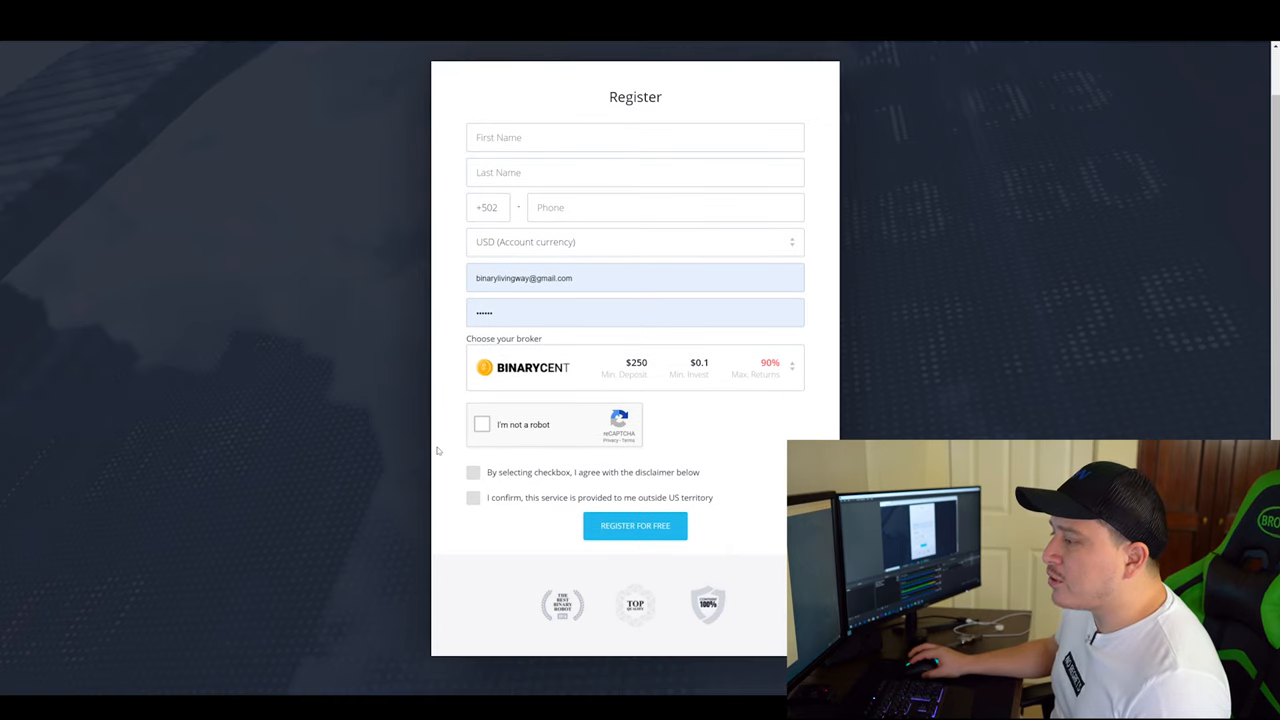
pyautogui.click(472, 472)
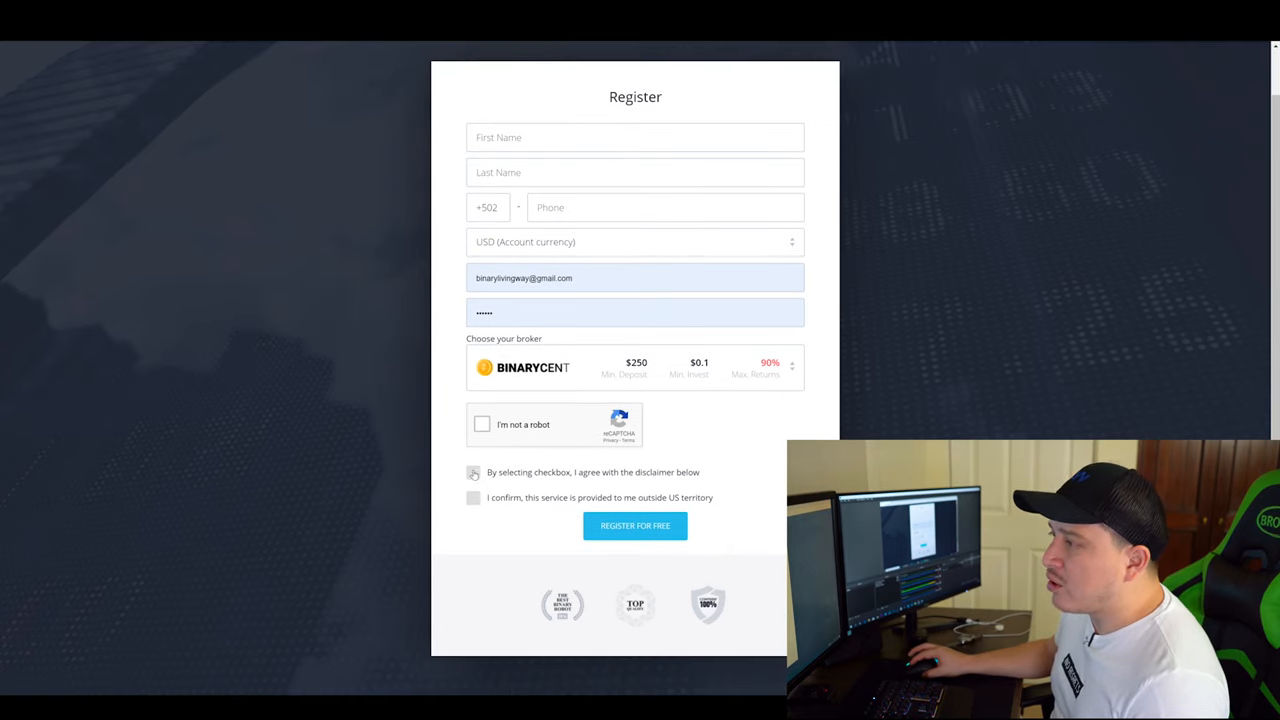
pyautogui.click(634, 136)
pyautogui.write('cristian')
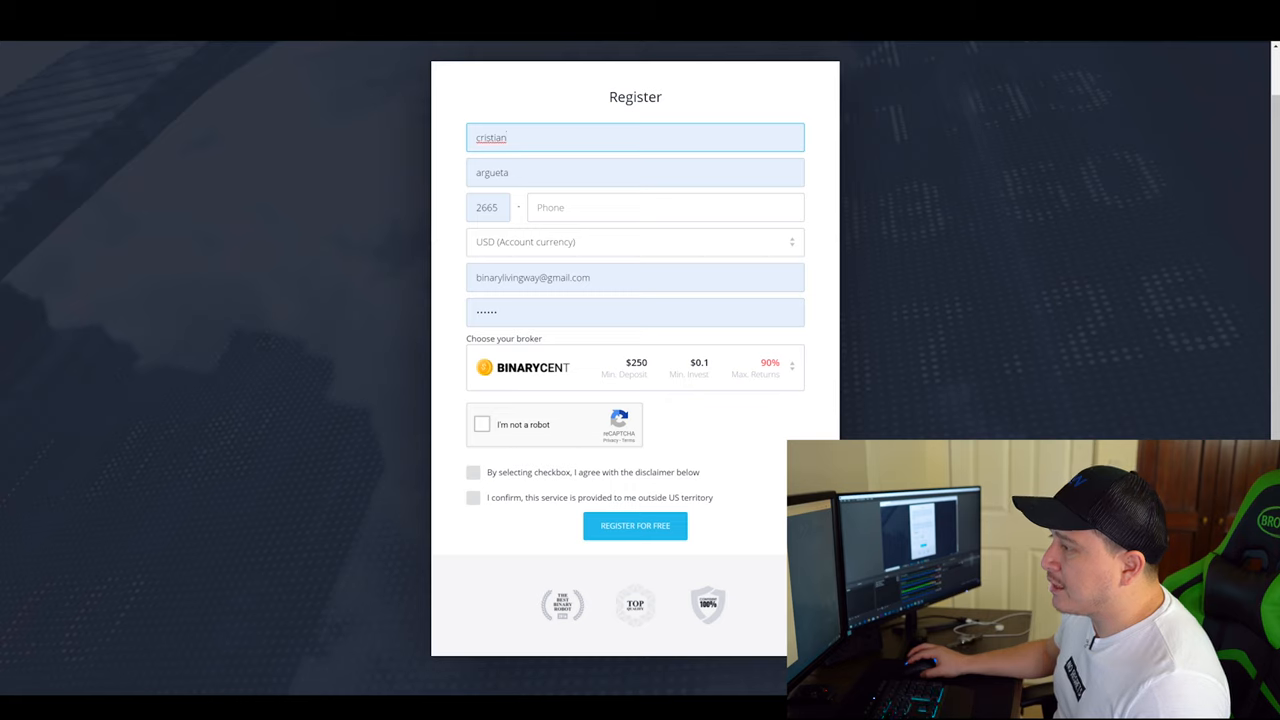
pyautogui.click(636, 276)
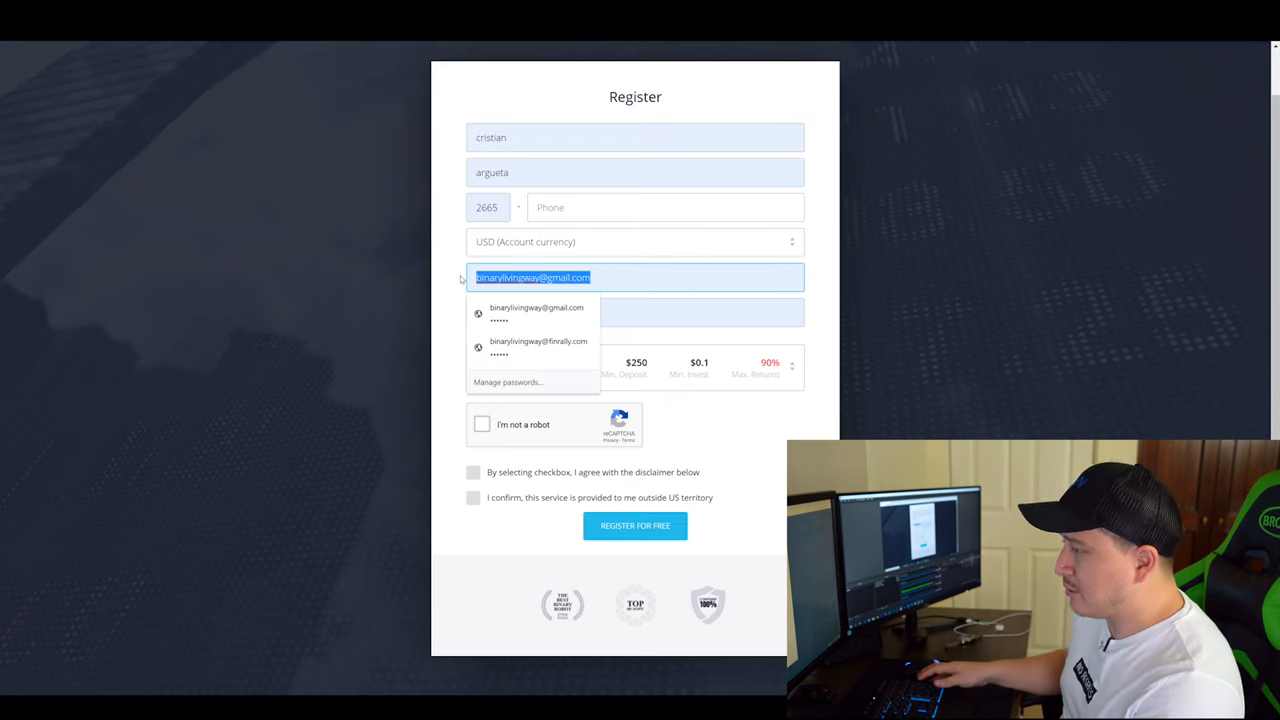
pyautogui.write('isthis')
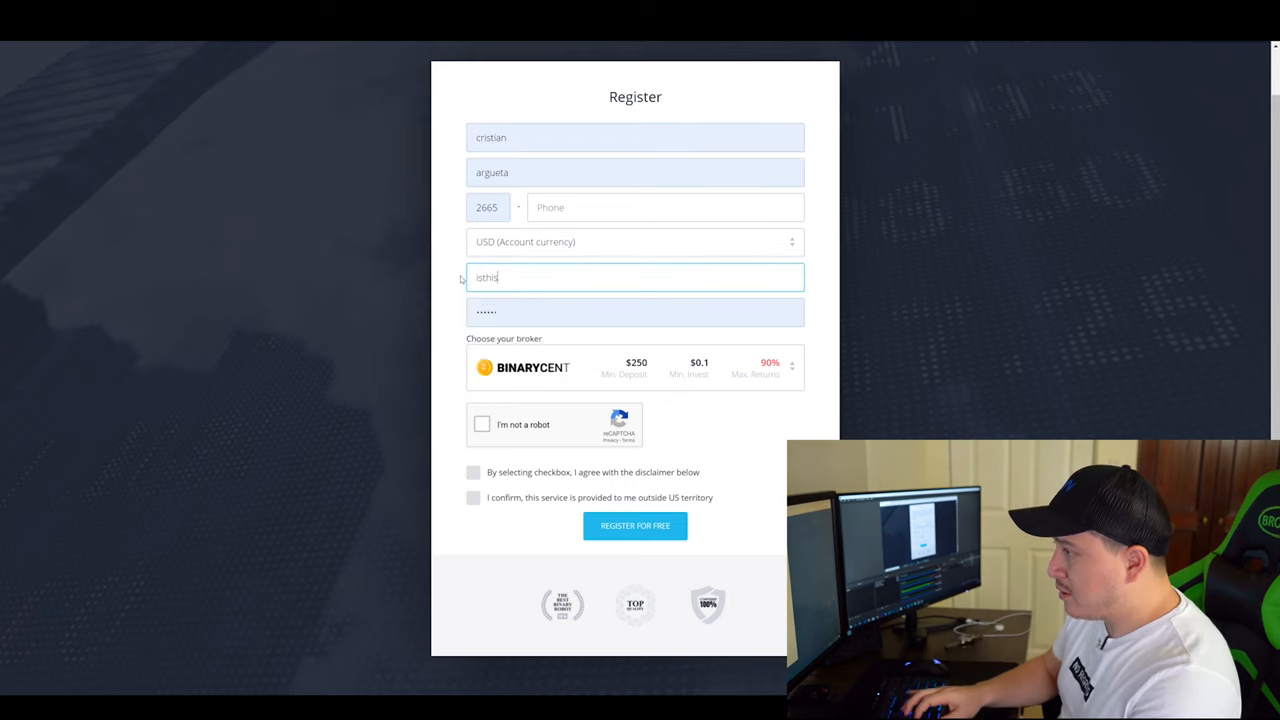
pyautogui.click(664, 206)
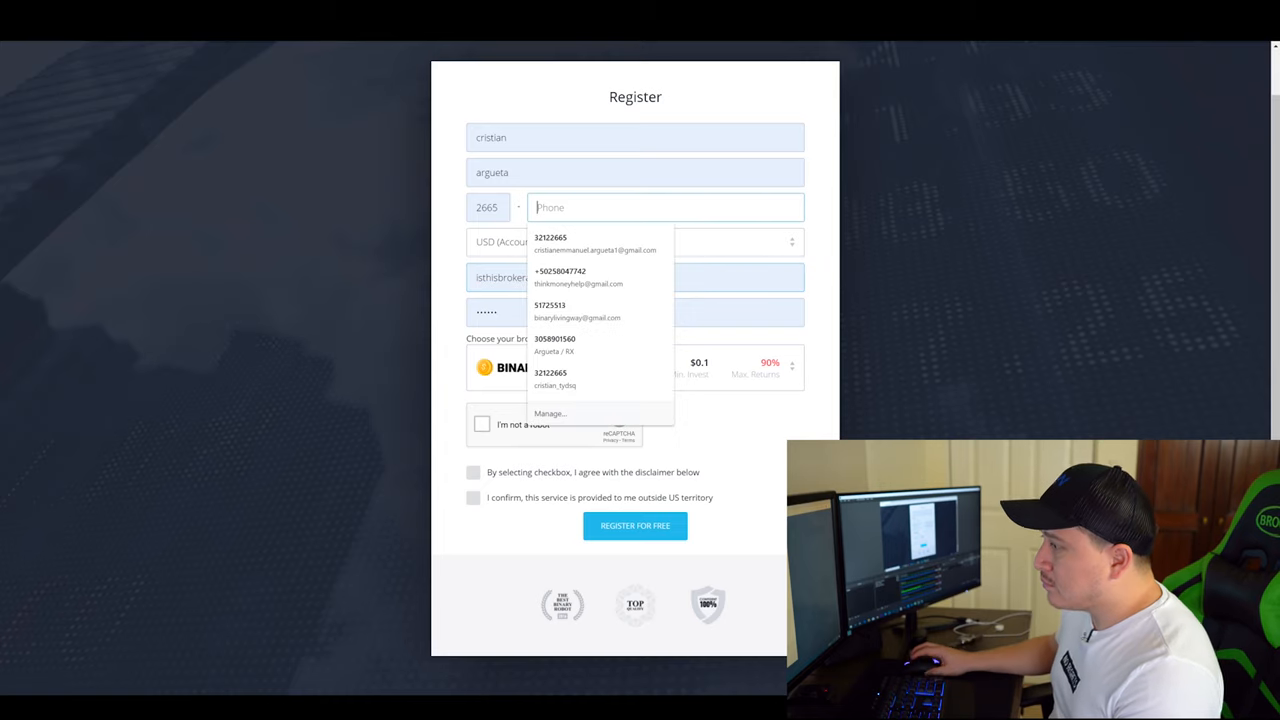
pyautogui.write('52415251')
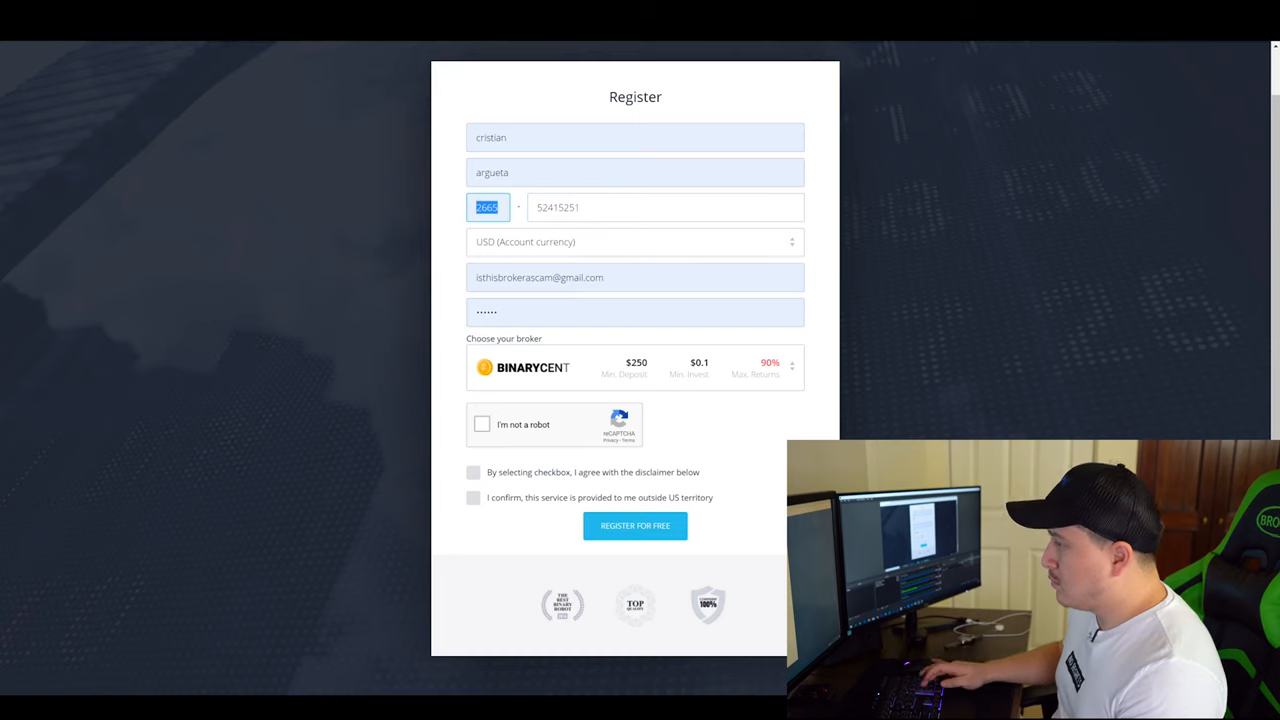
pyautogui.click(636, 240)
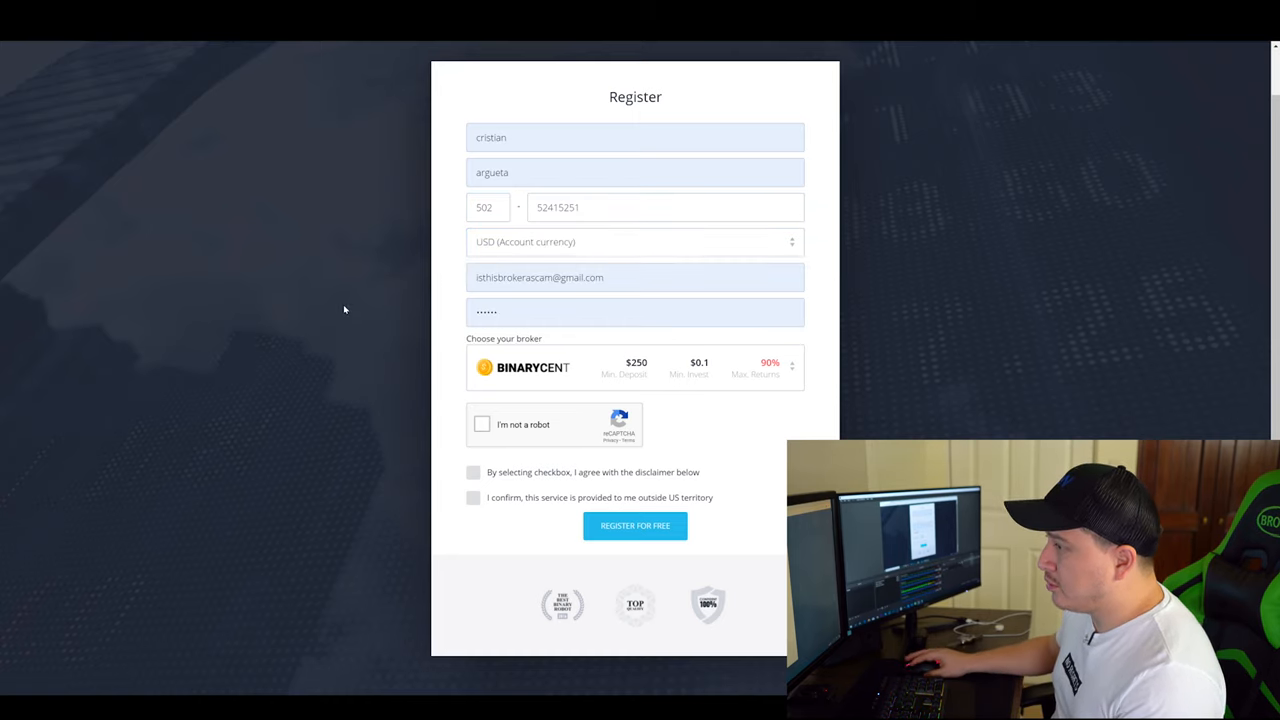
# - Choose VideForex as broker and accept the disclaimer and outside-US confirmation
pyautogui.scroll(-3)
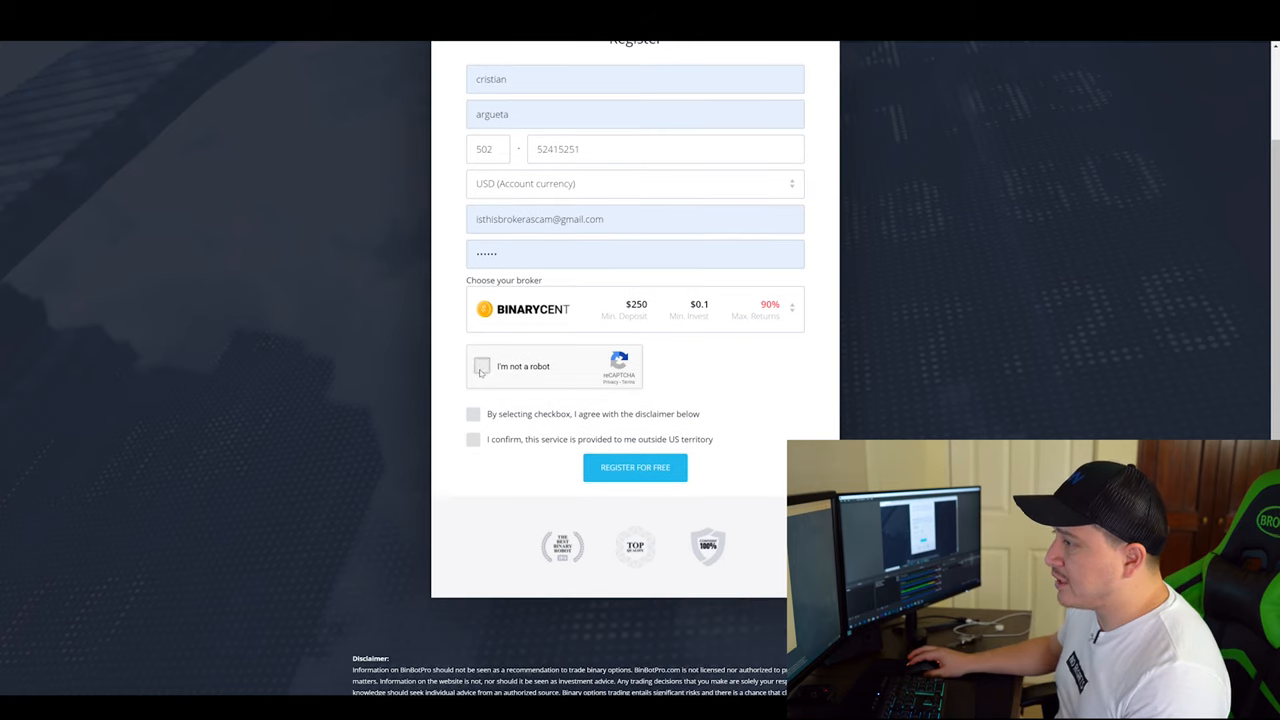
pyautogui.click(792, 308)
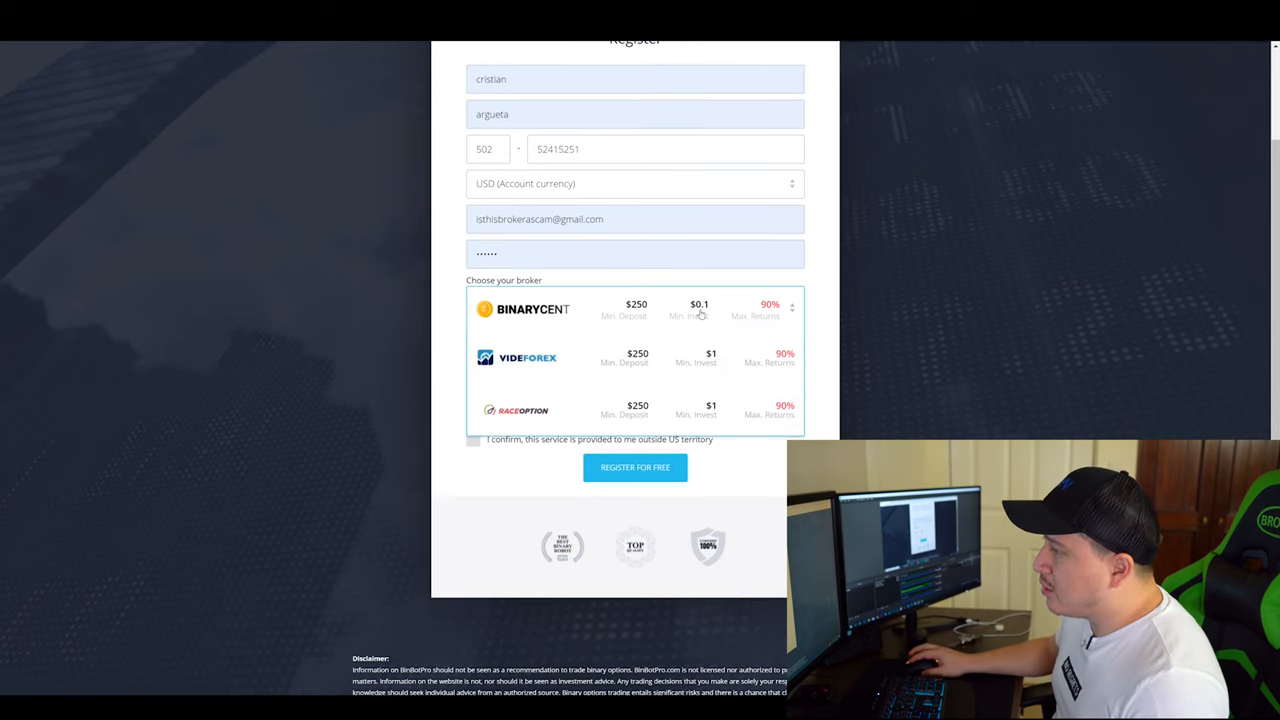
pyautogui.click(516, 358)
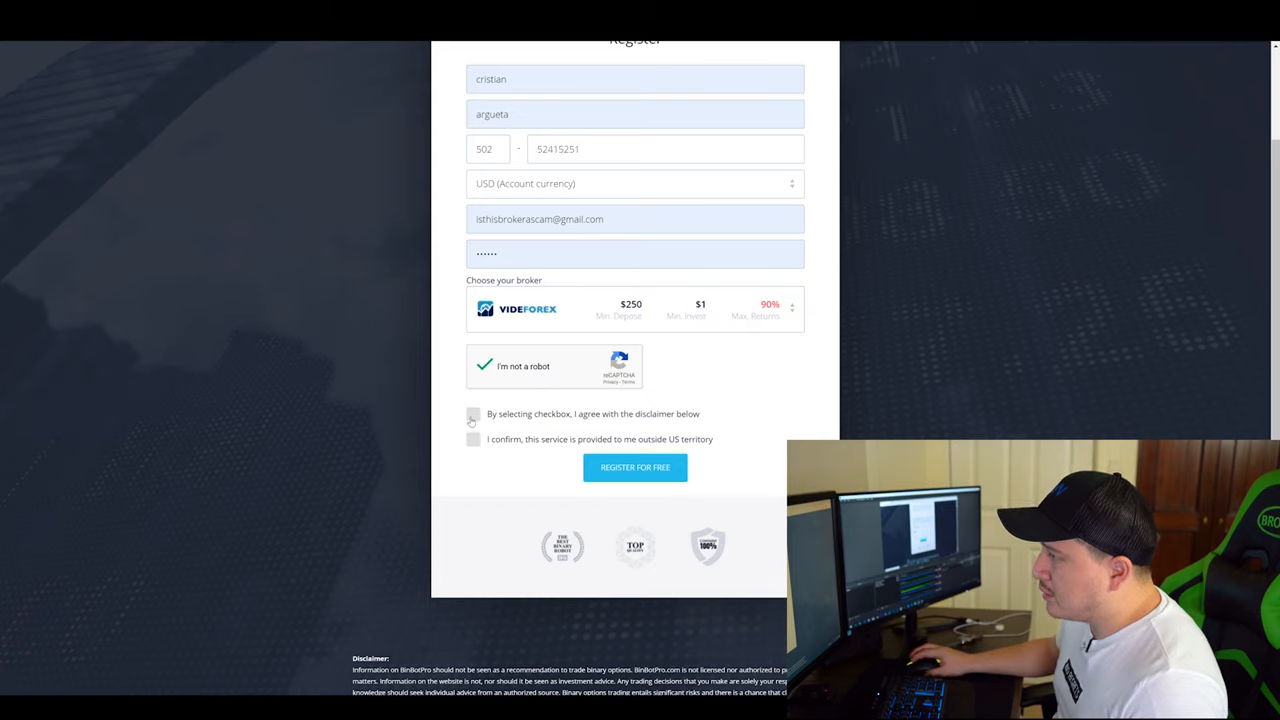
pyautogui.click(472, 414)
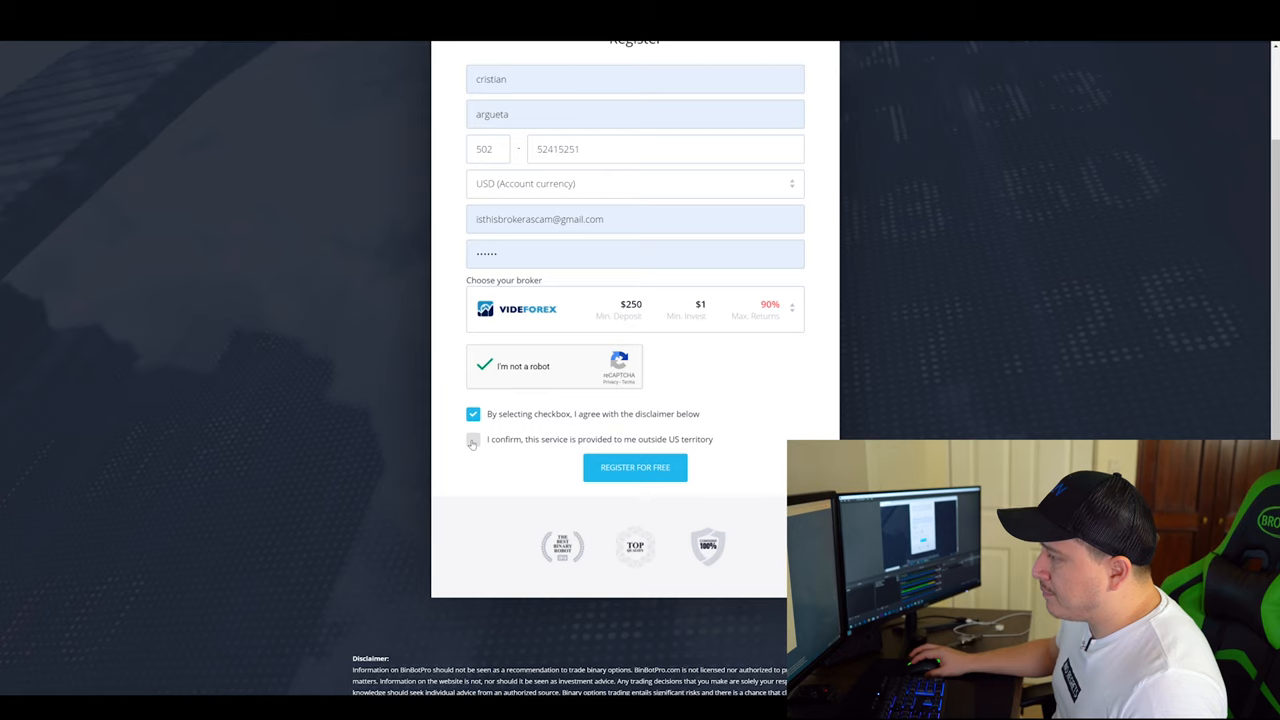
pyautogui.click(472, 440)
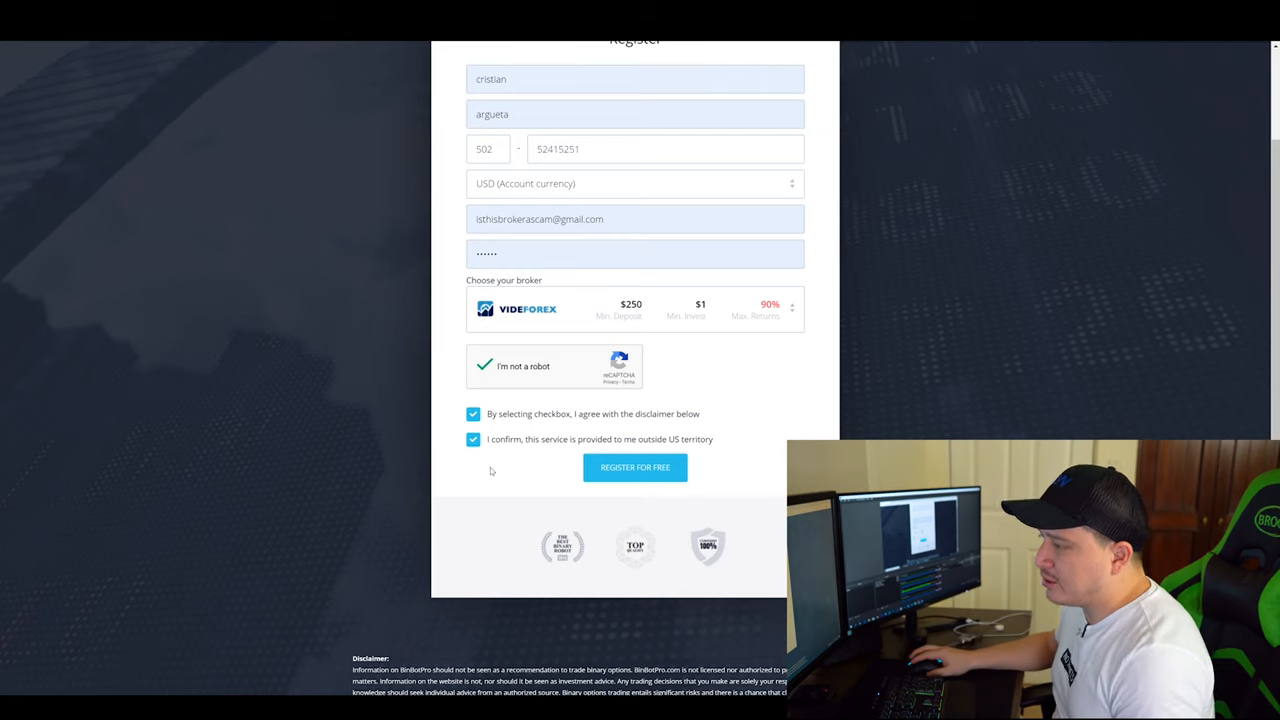
pyautogui.click(634, 468)
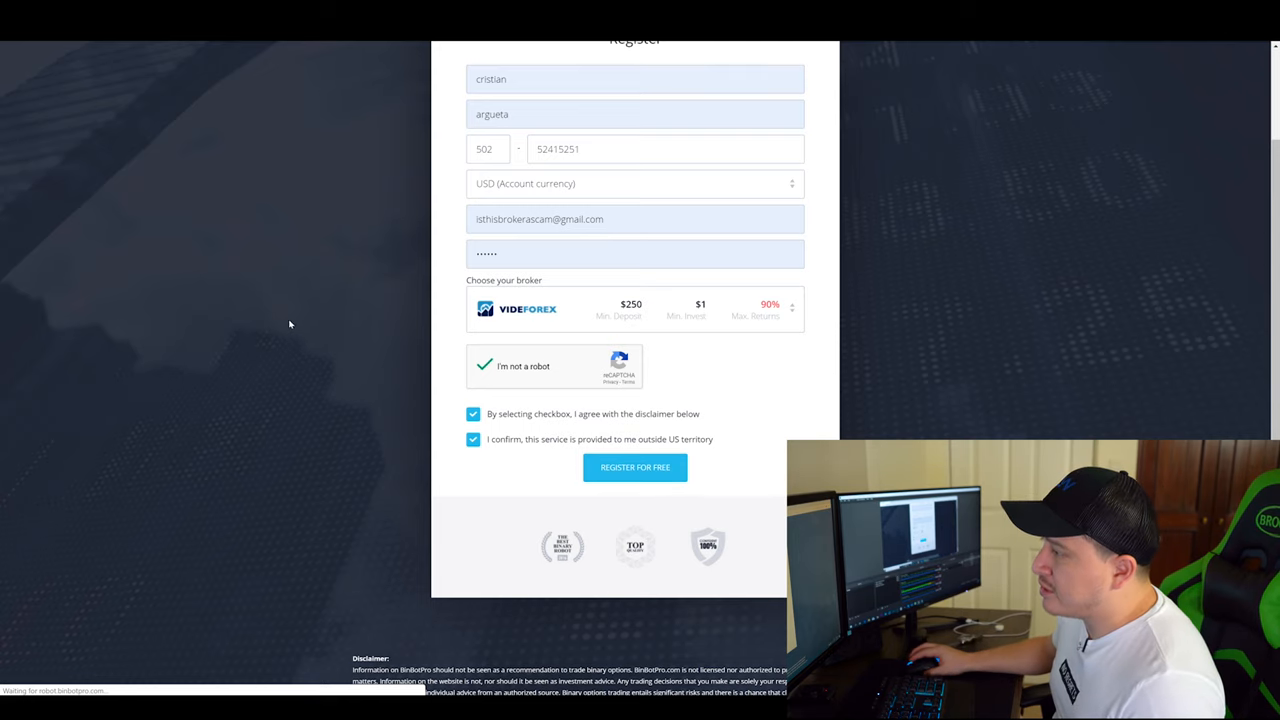
# - Submit the registration and reach the dashboard with Rising East v1.2 locked pending a 250 deposit
pyautogui.click(636, 468)
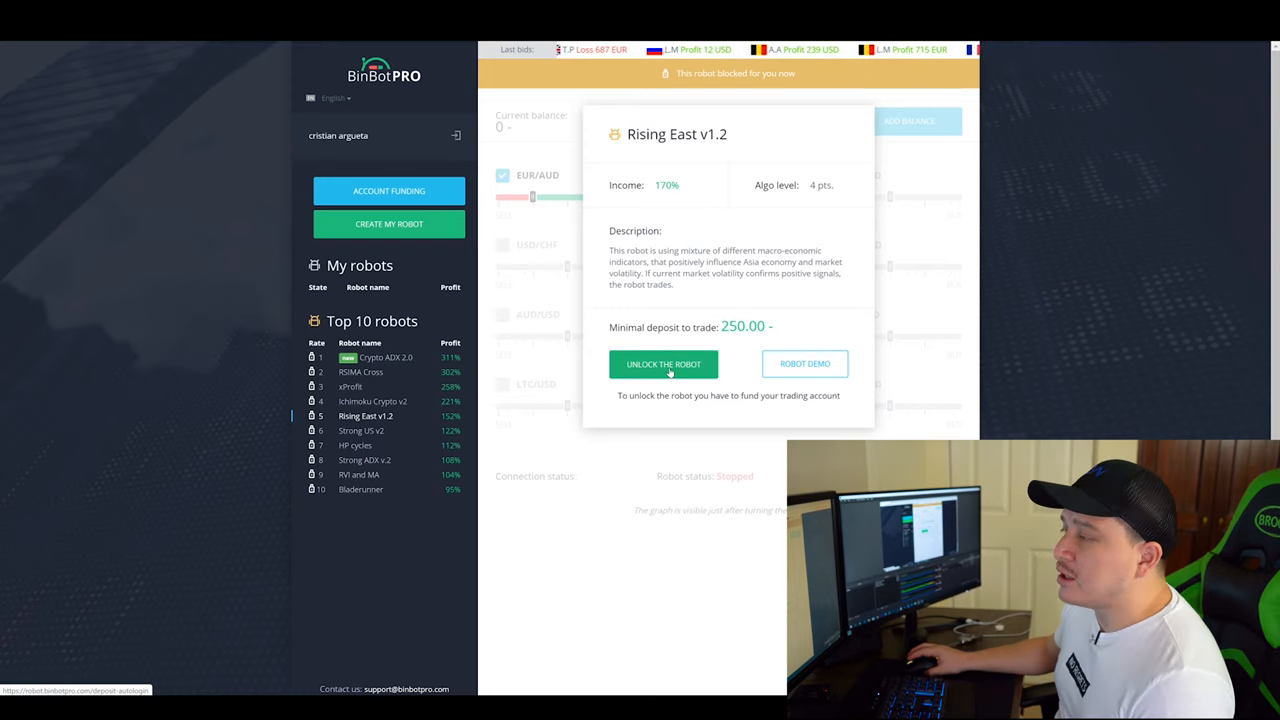
# - Run the Rising East v1.2 demo from 1,000 to 1,126, check its history, then stop it
pyautogui.click(804, 364)
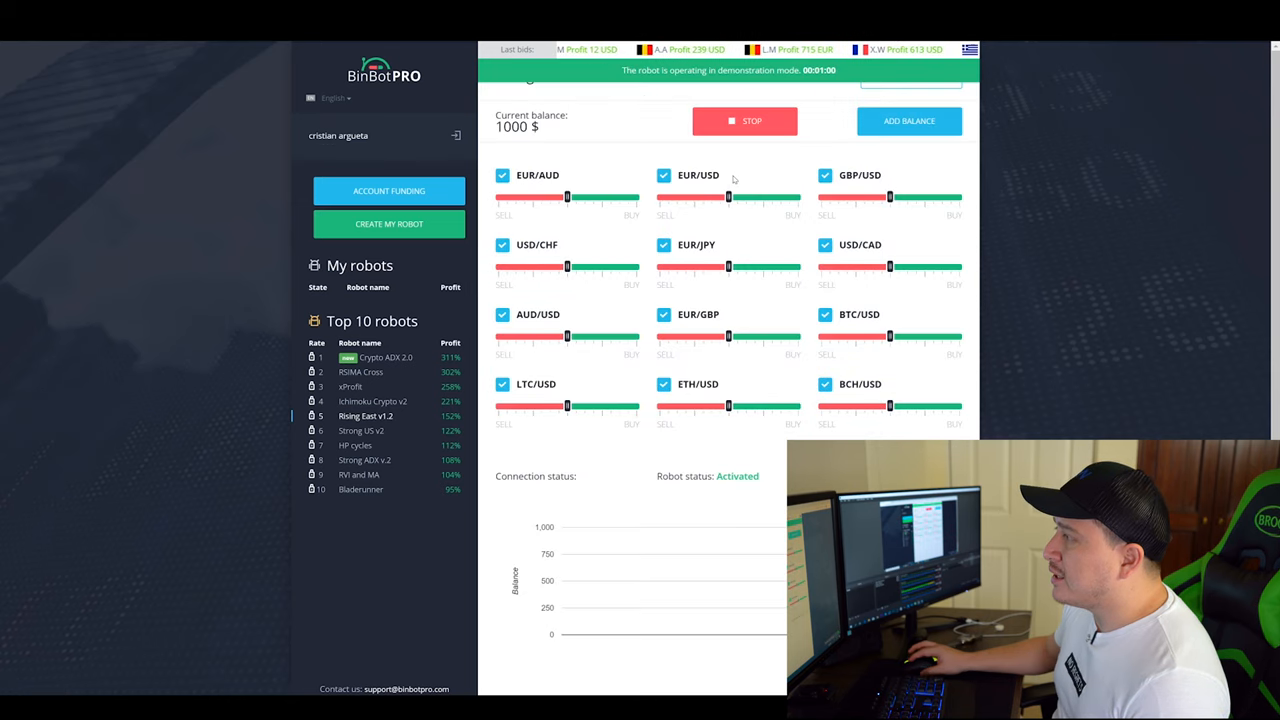
pyautogui.moveTo(648, 228)
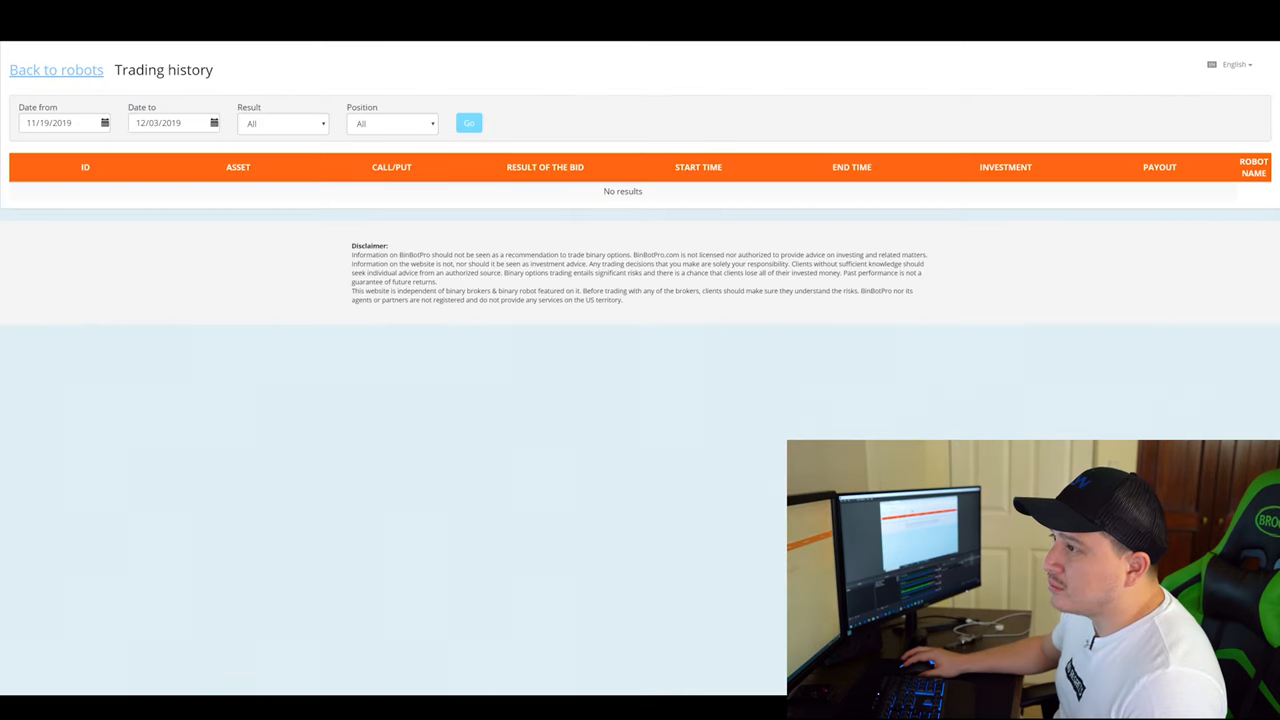
pyautogui.click(468, 124)
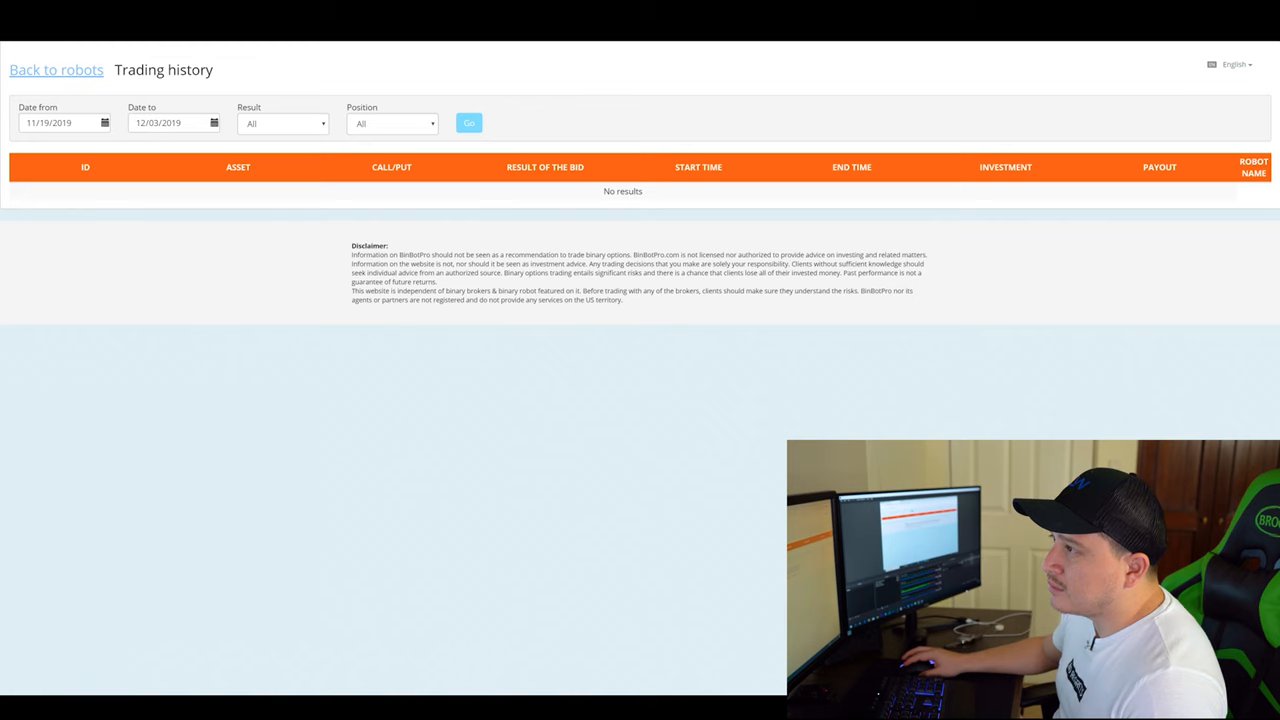
pyautogui.click(58, 70)
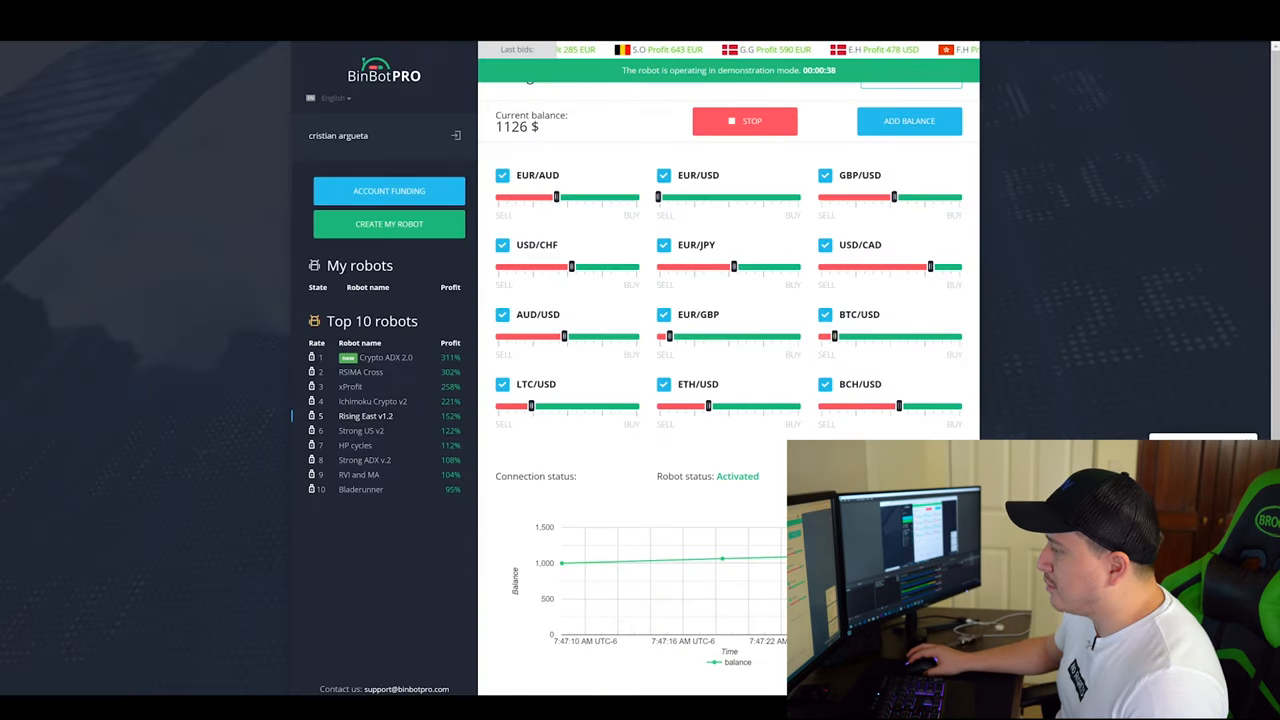
pyautogui.click(364, 416)
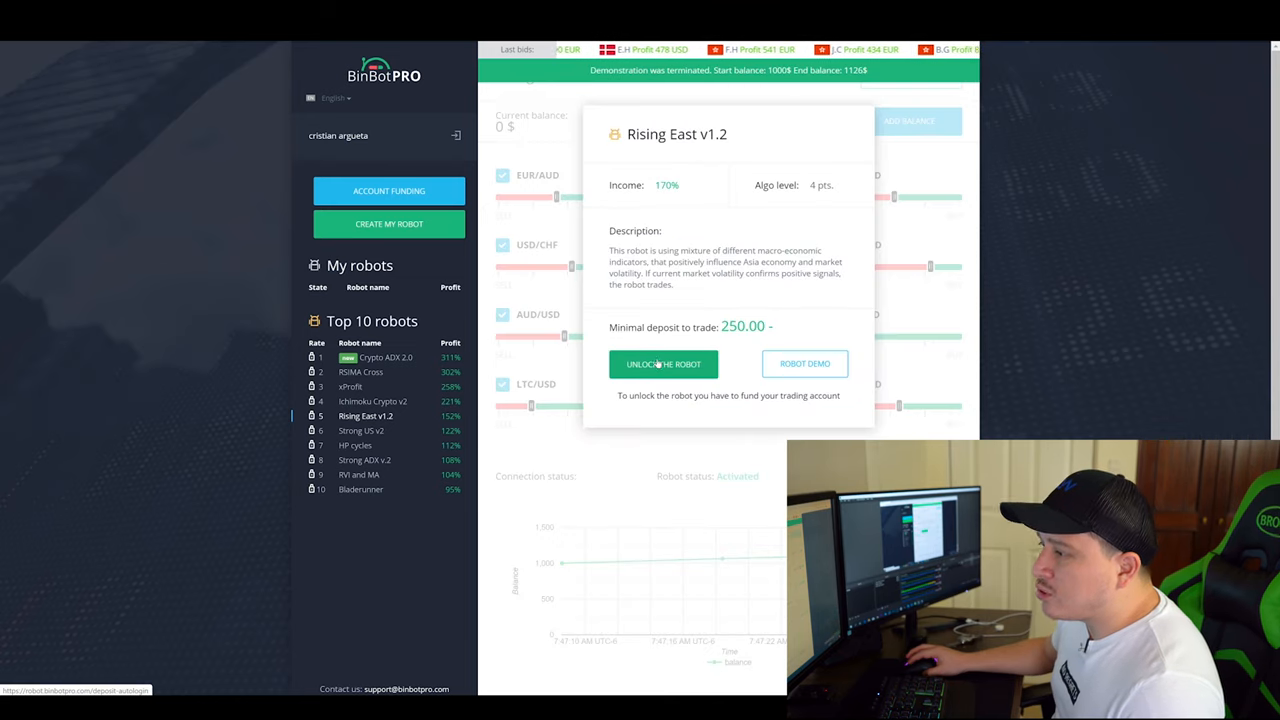
# - Go to the VideForex account funding page and pick Bitcoin for the deposit
pyautogui.click(664, 364)
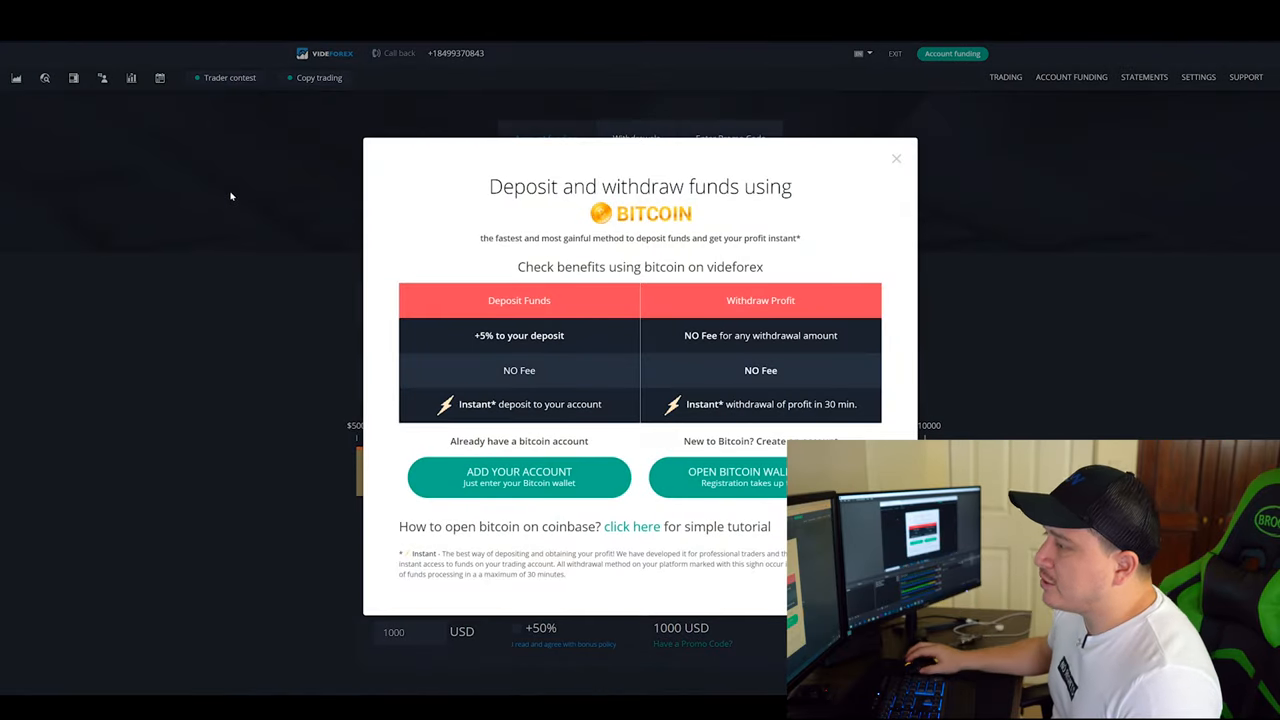
pyautogui.moveTo(800, 428)
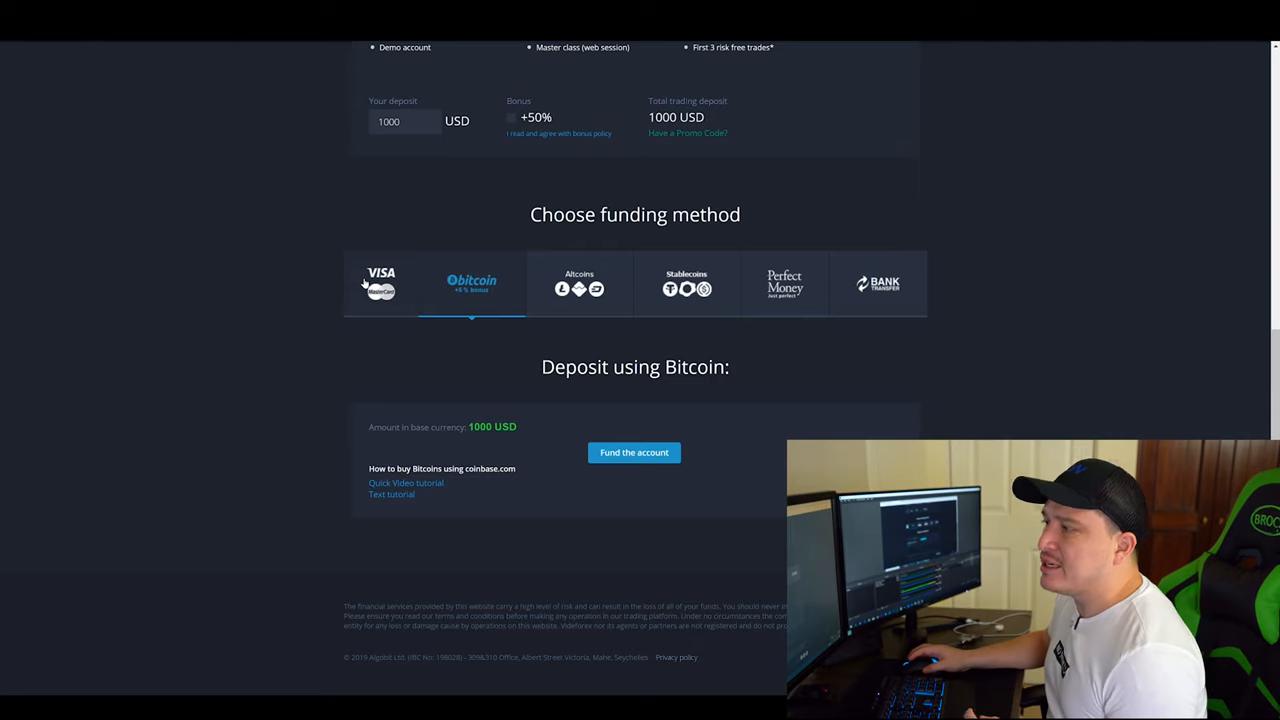
pyautogui.moveTo(404, 332)
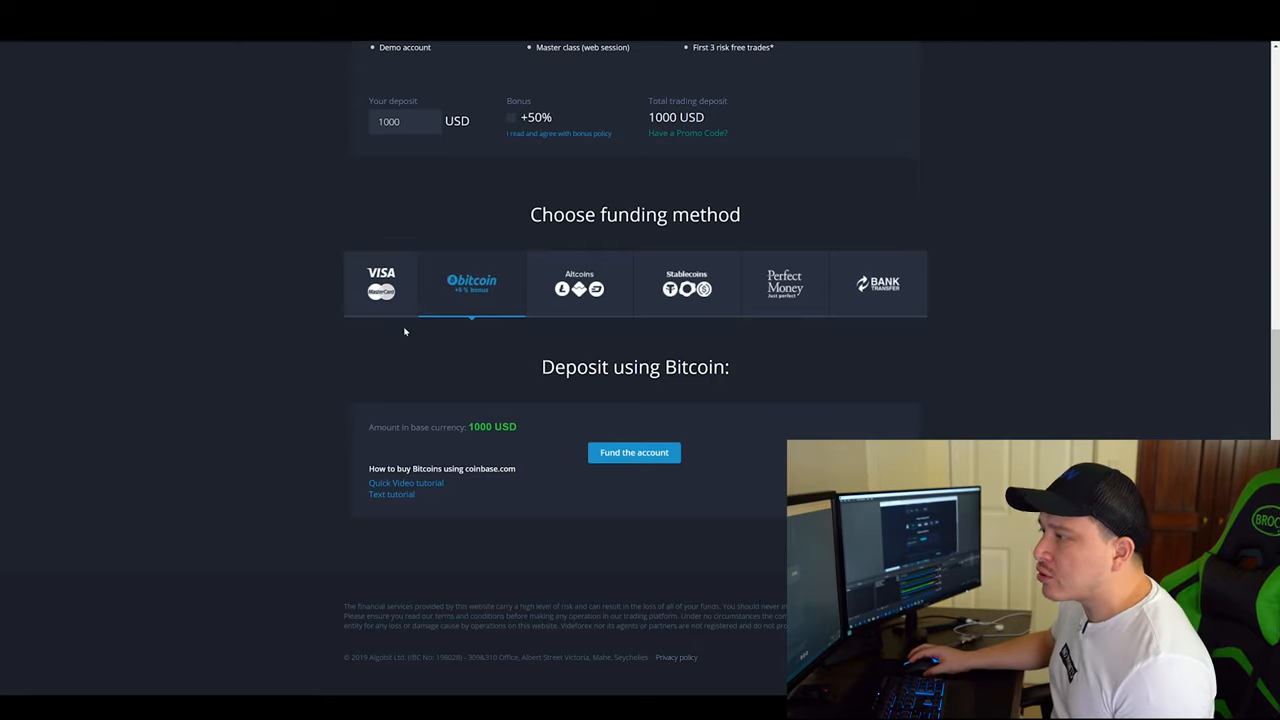
pyautogui.moveTo(636, 392)
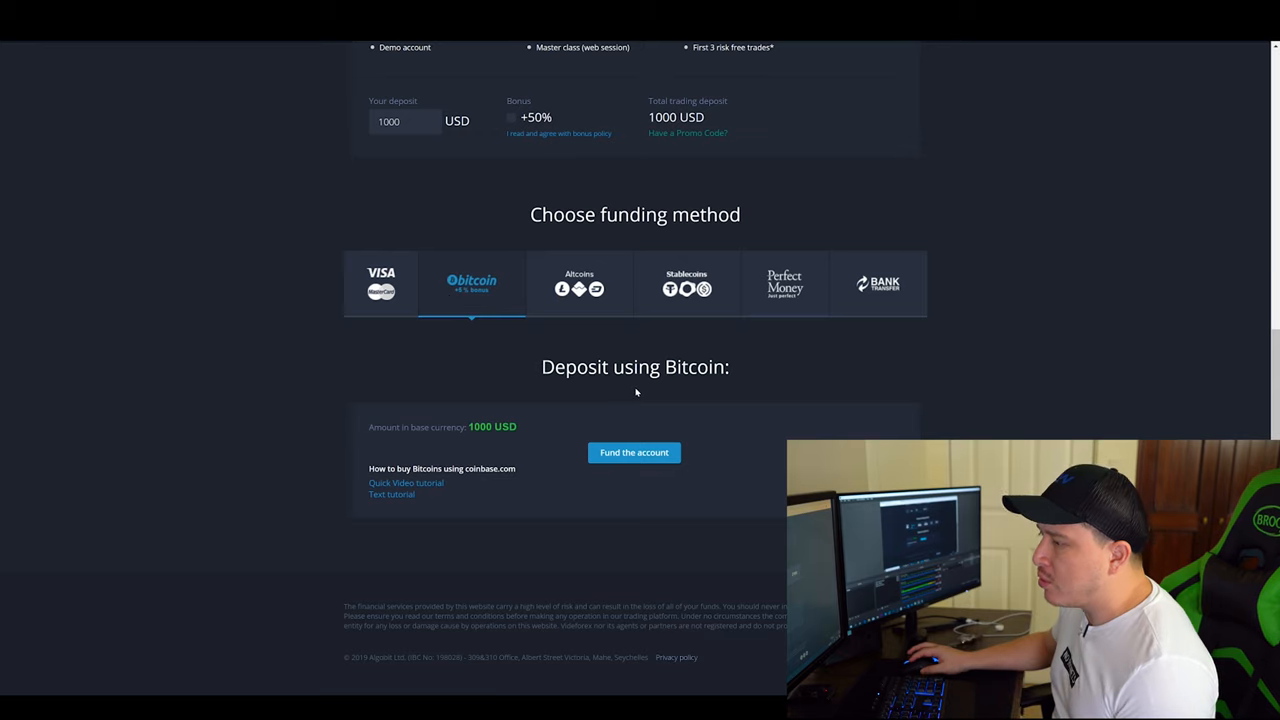
pyautogui.moveTo(634, 464)
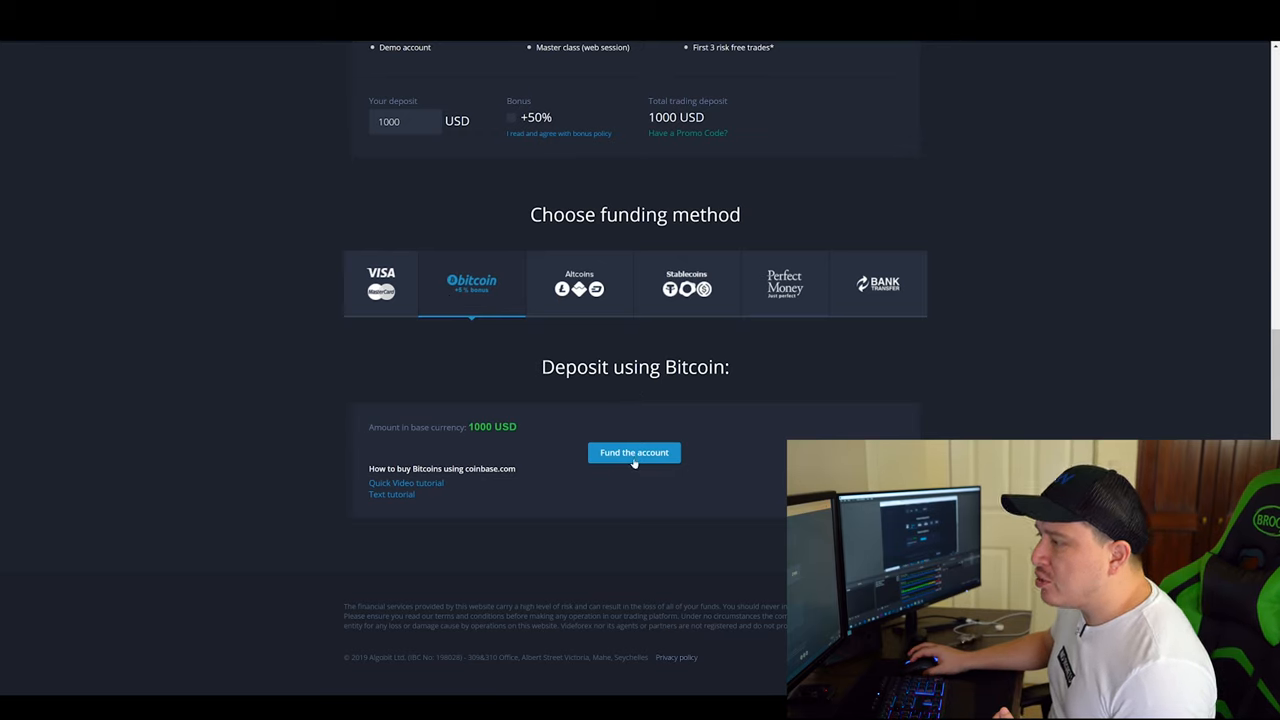
pyautogui.moveTo(426, 488)
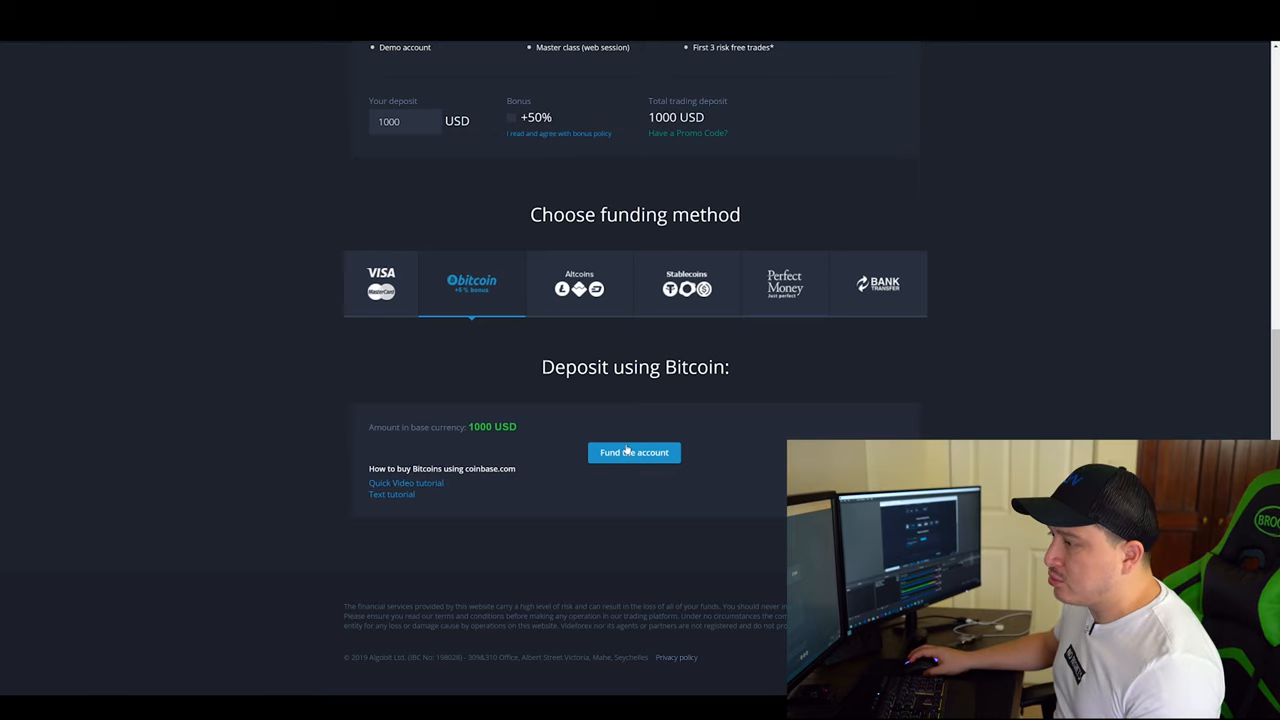
# - Fund the account to get the Bitcoin payment page for the 1000 USD order with QR code and address
pyautogui.click(634, 452)
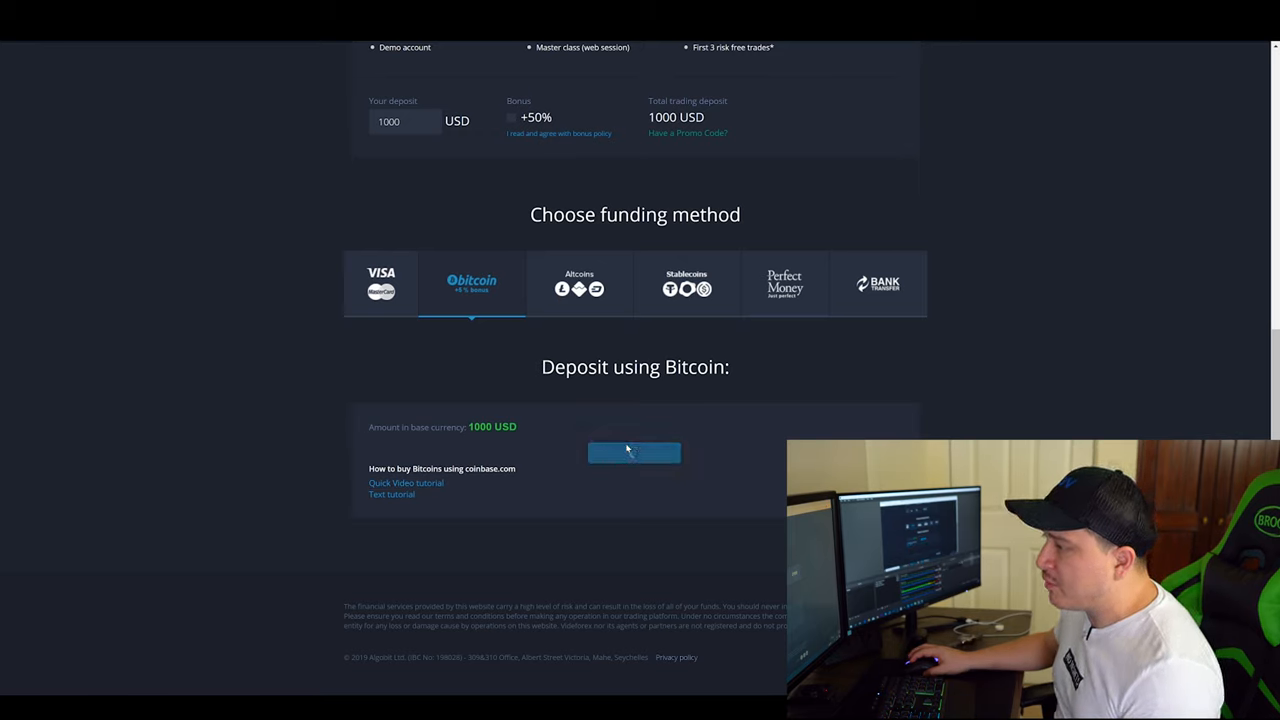
pyautogui.click(634, 452)
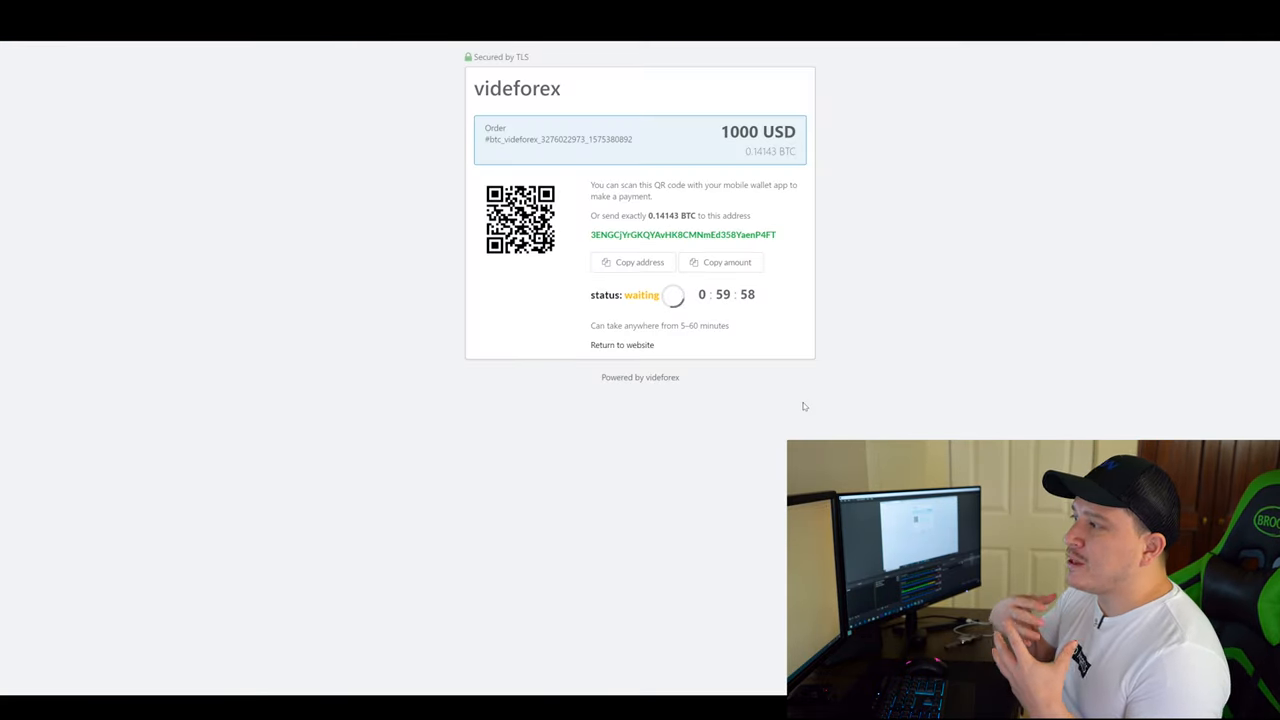
pyautogui.moveTo(748, 336)
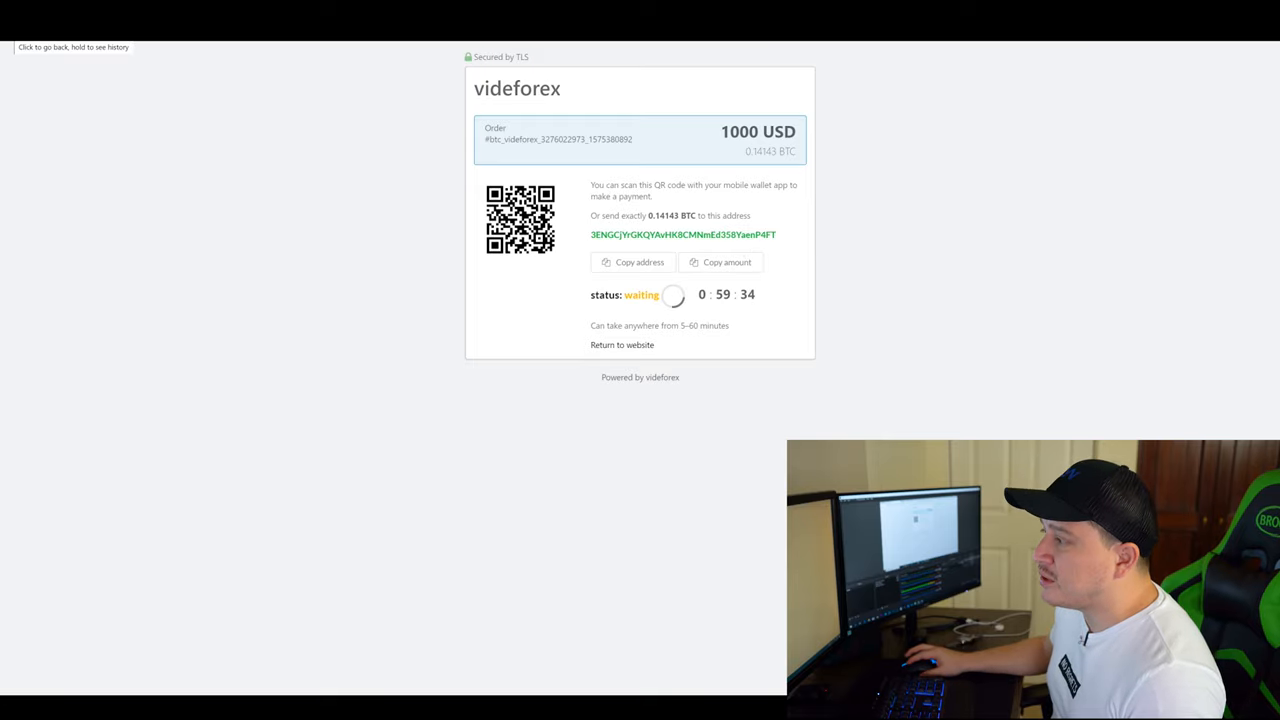
pyautogui.moveTo(710, 360)
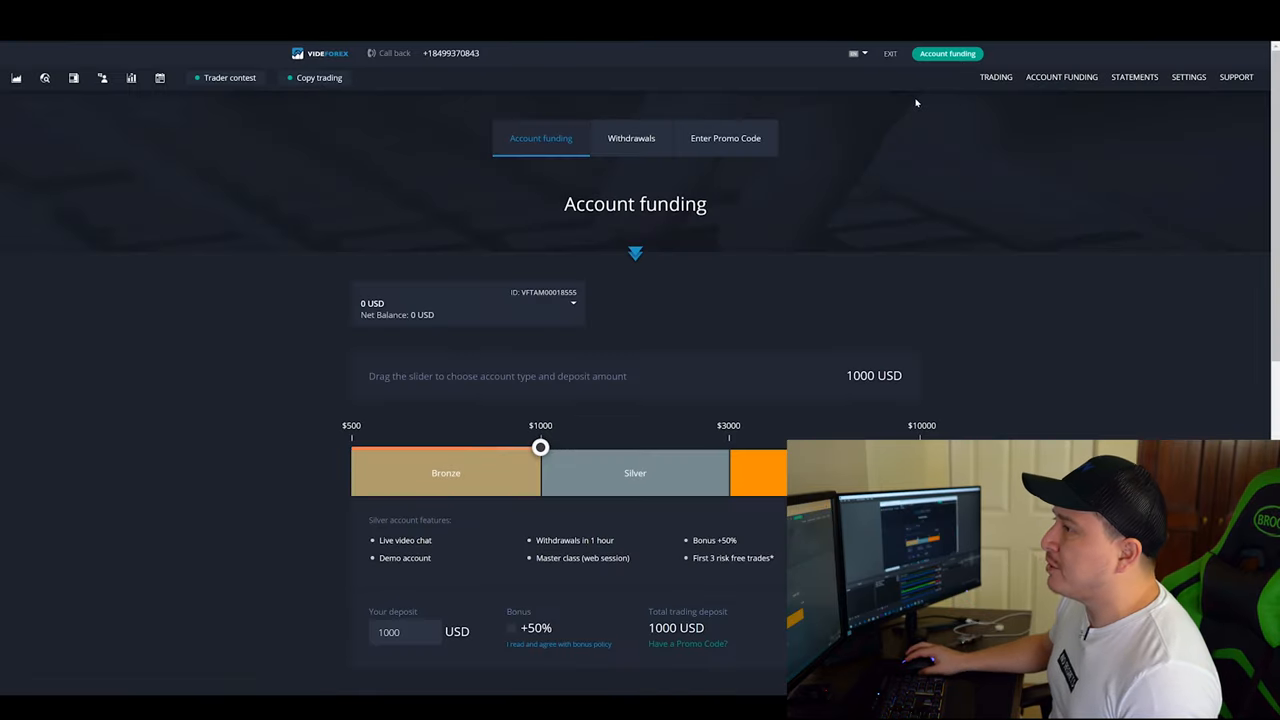
pyautogui.moveTo(908, 98)
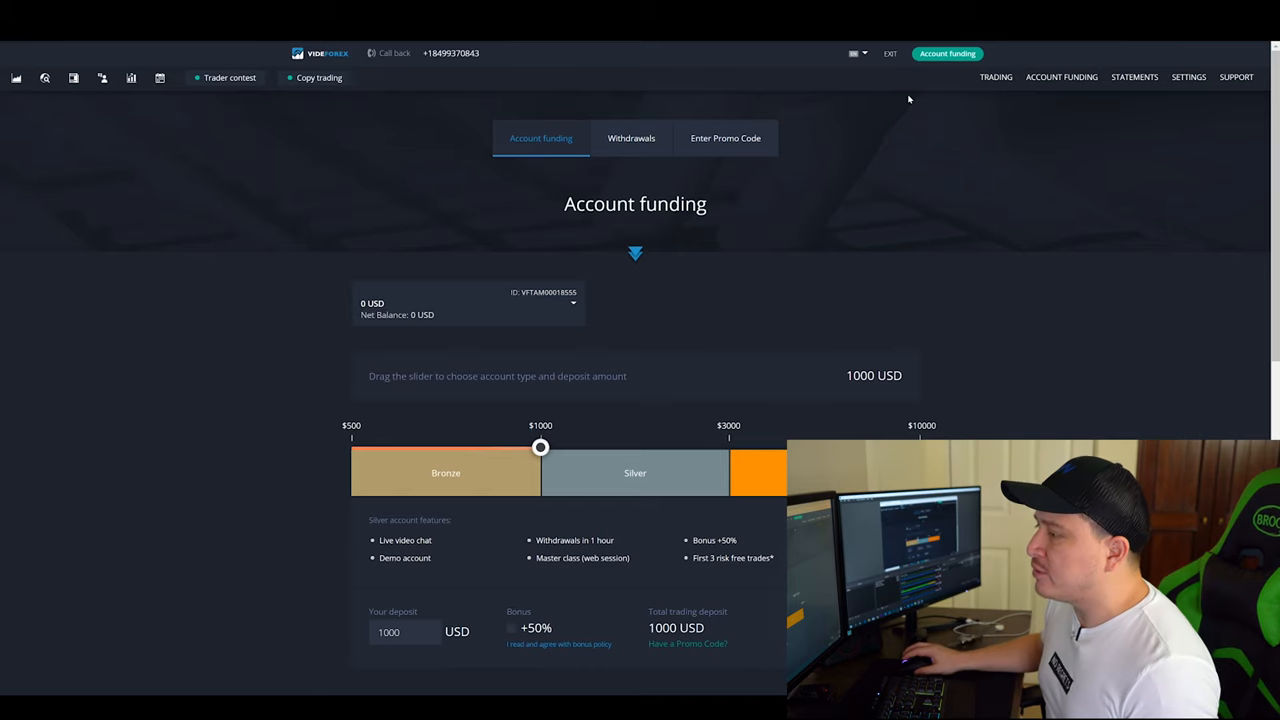
# - Lower the deposit slider to 500 USD on the Bronze account type
pyautogui.scroll(-3)
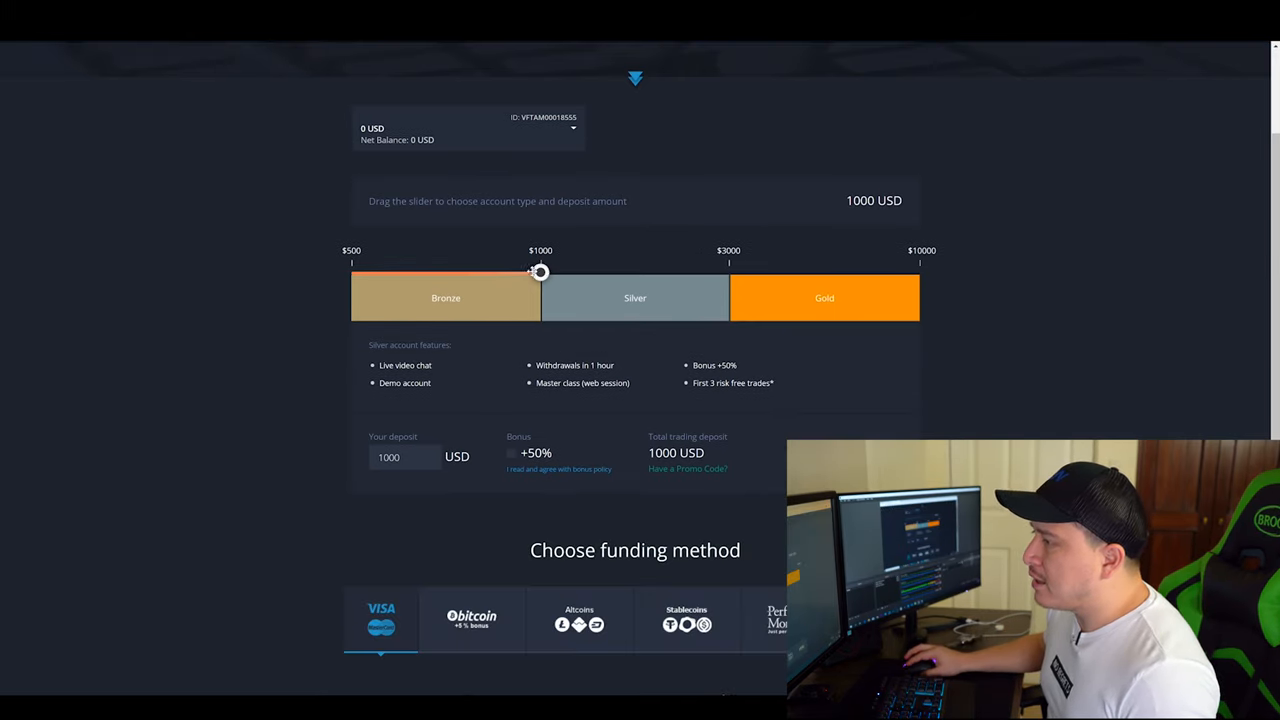
pyautogui.moveTo(540, 272); pyautogui.dragTo(352, 214)
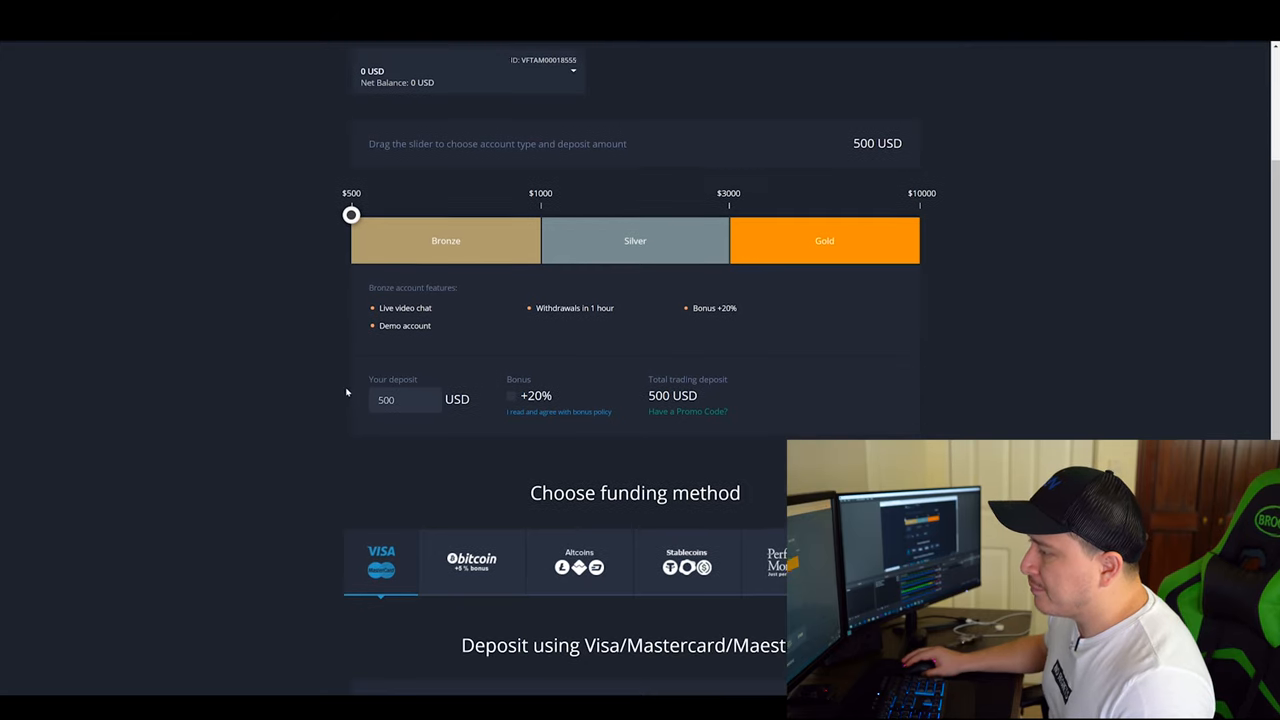
pyautogui.scroll(-3)
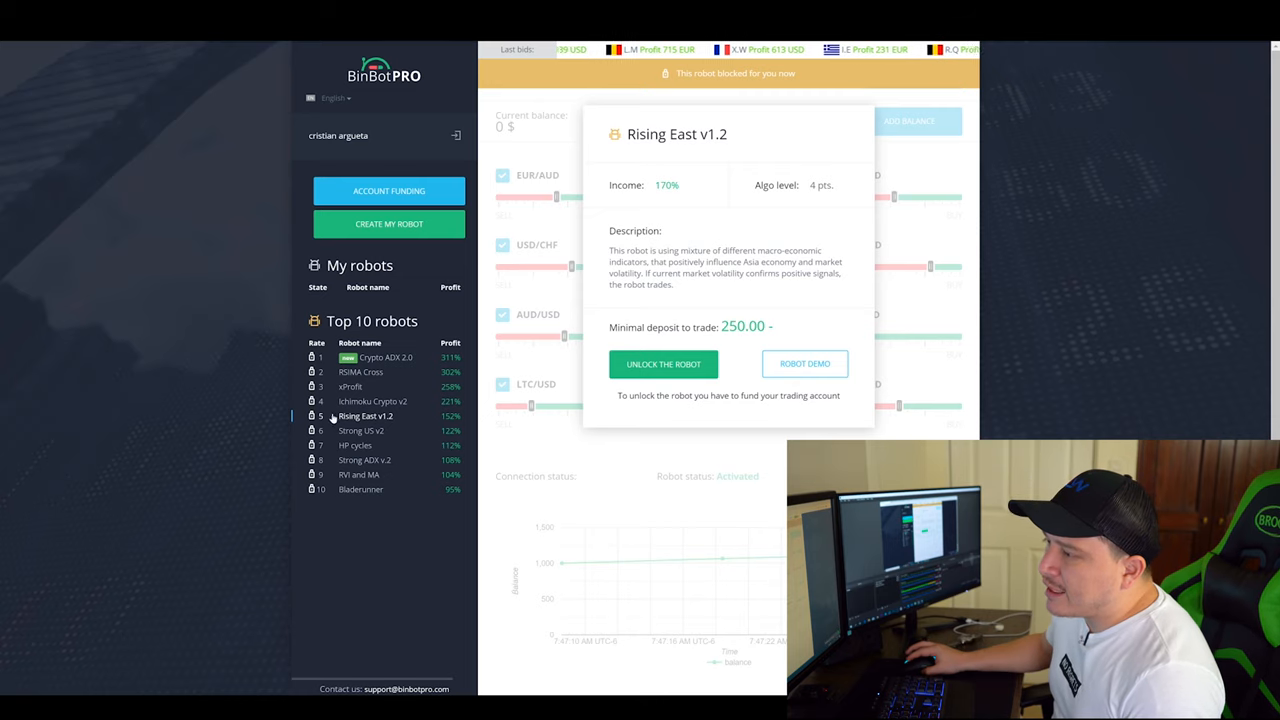
pyautogui.moveTo(364, 490)
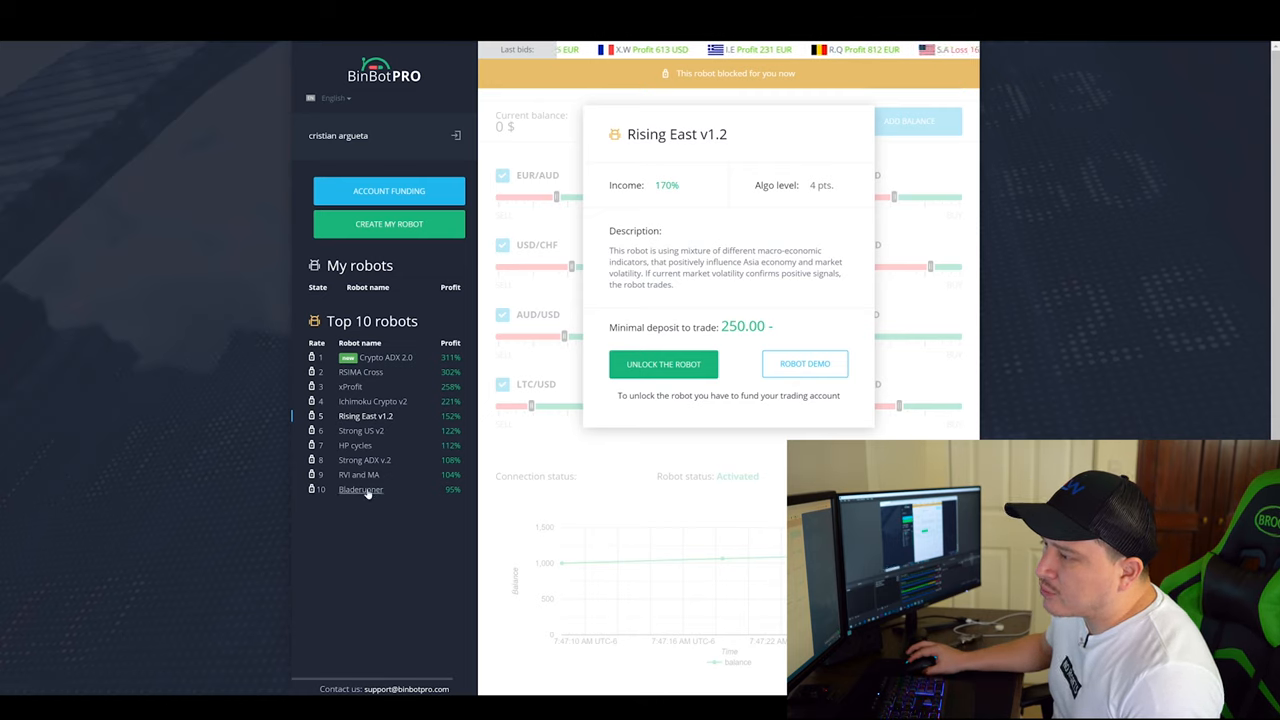
pyautogui.moveTo(350, 386)
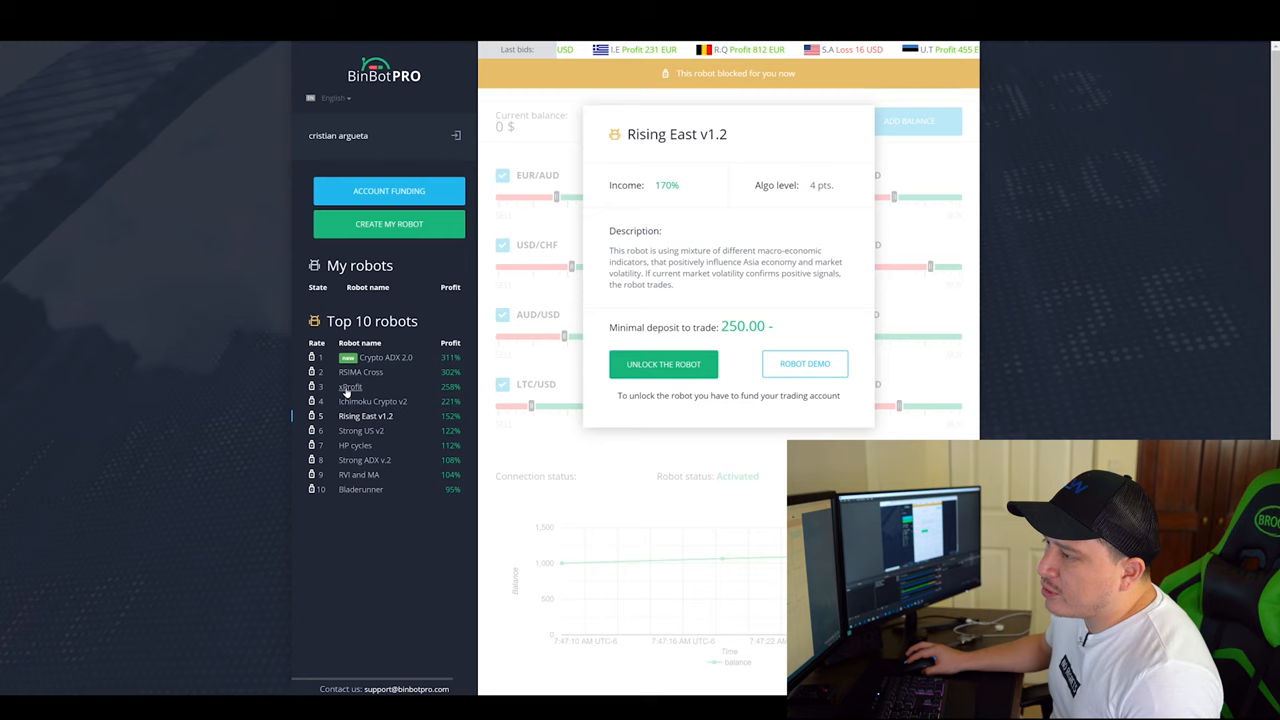
# - View the xProfit and Crypto ADX 2.0 robot details, noting Crypto ADX 2.0's 3000 minimum deposit
pyautogui.click(350, 386)
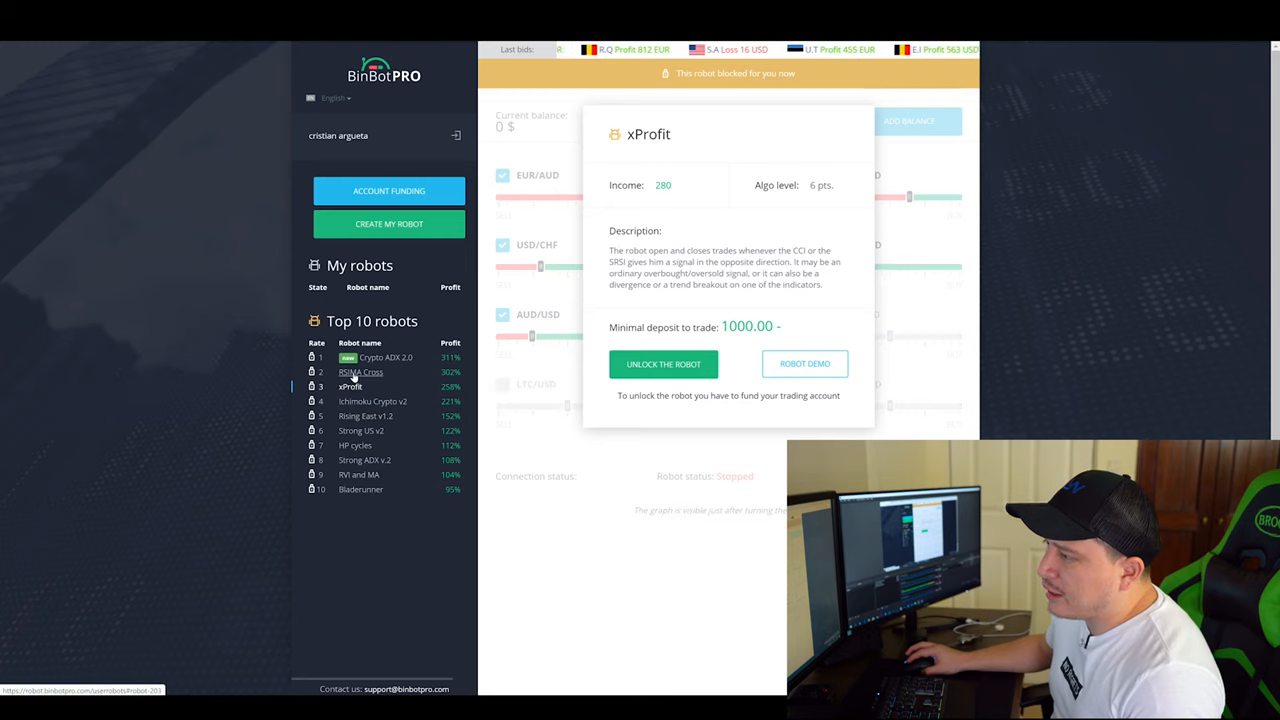
pyautogui.click(382, 356)
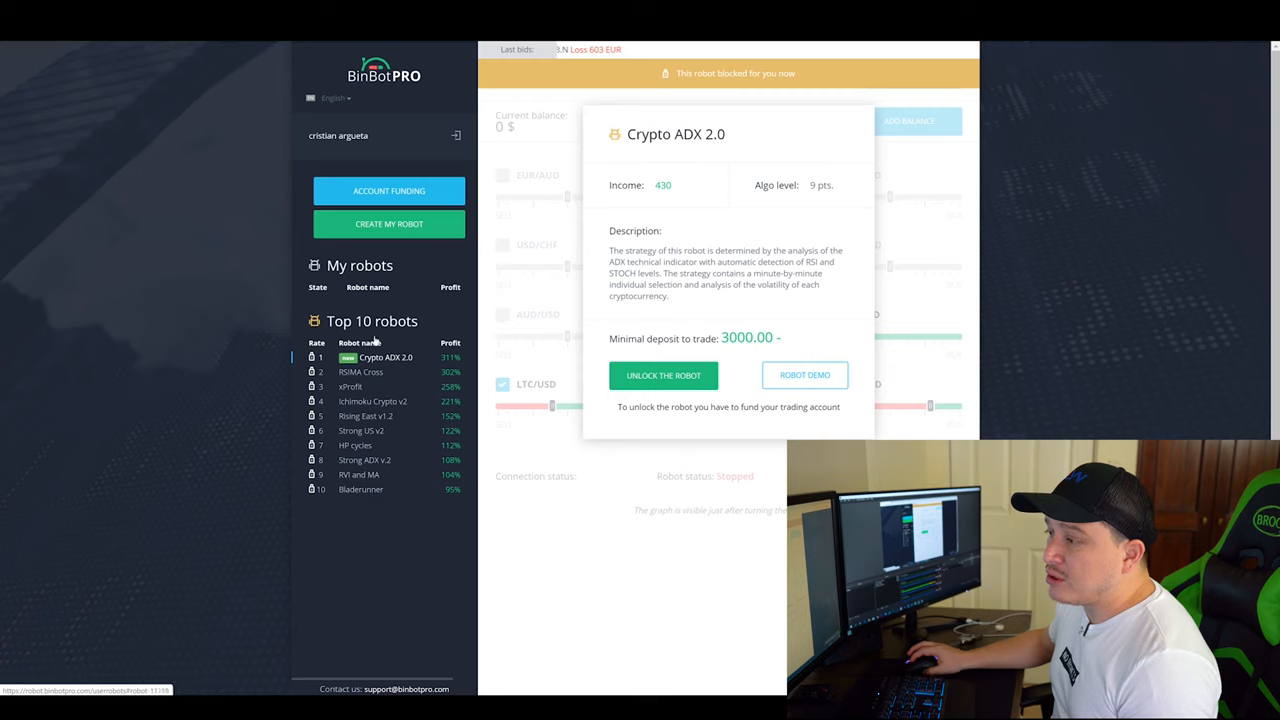
pyautogui.moveTo(400, 384)
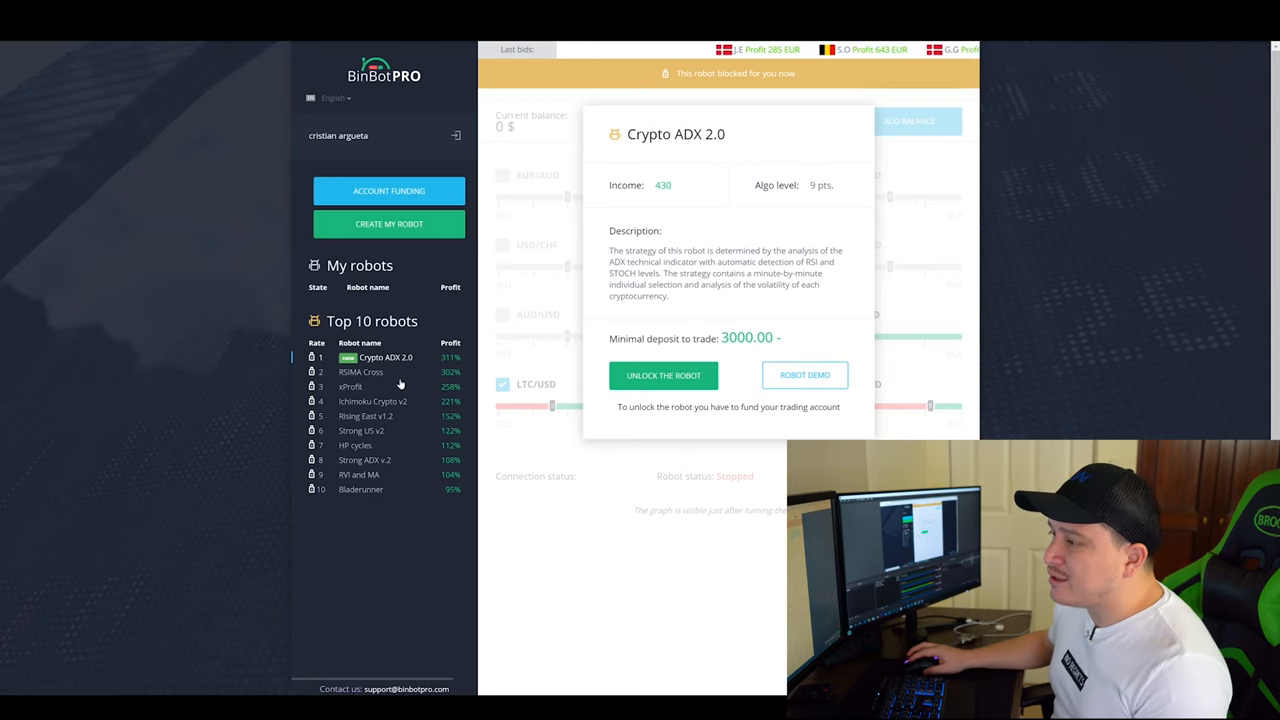
pyautogui.click(364, 416)
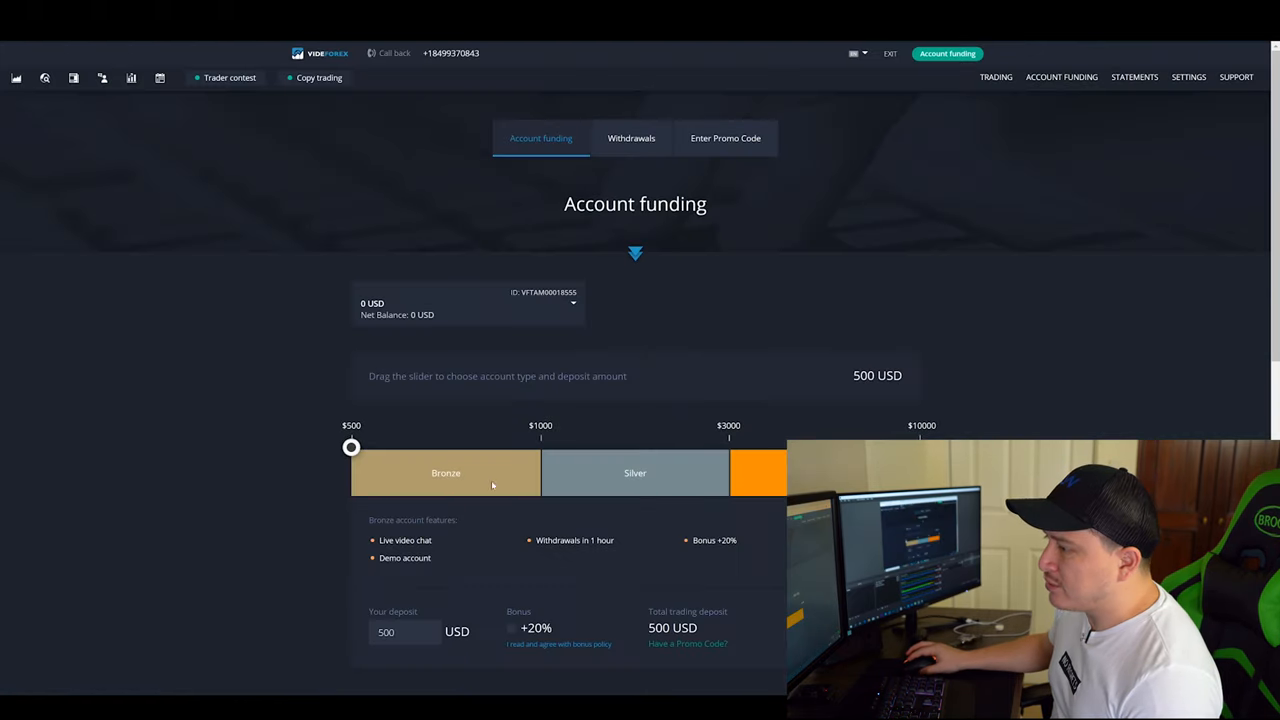
pyautogui.scroll(-3)
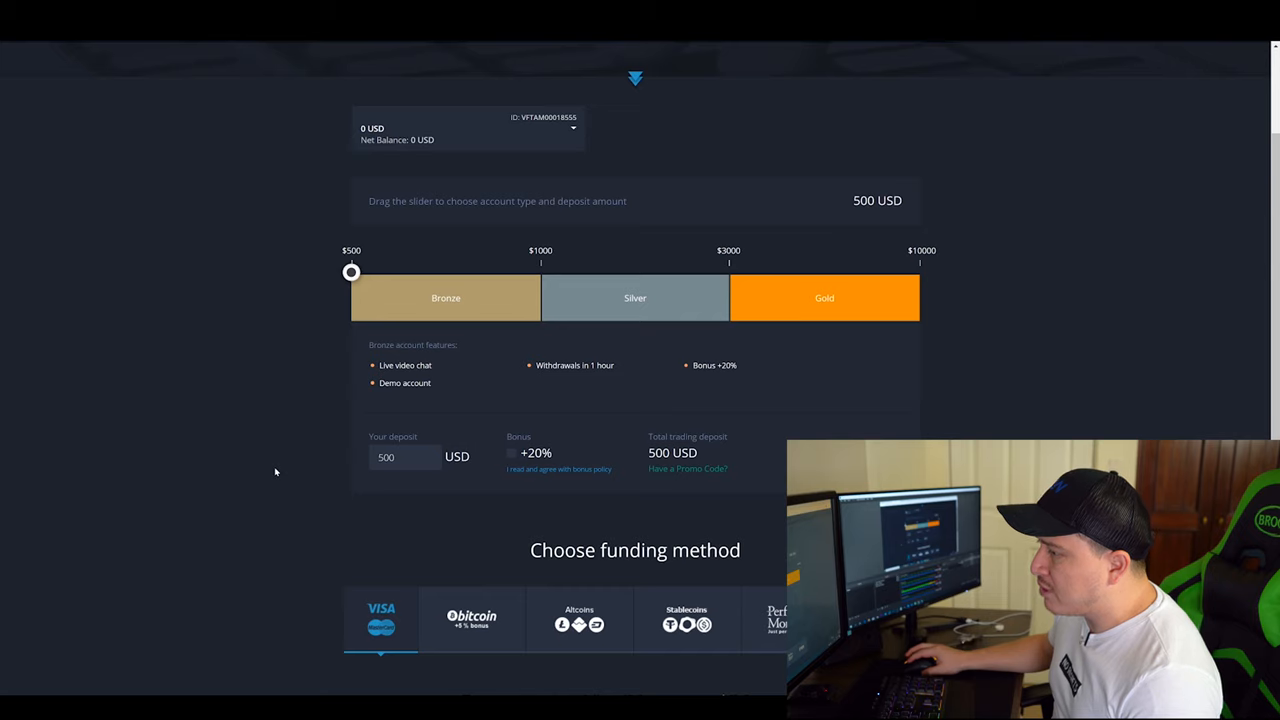
pyautogui.write('250')
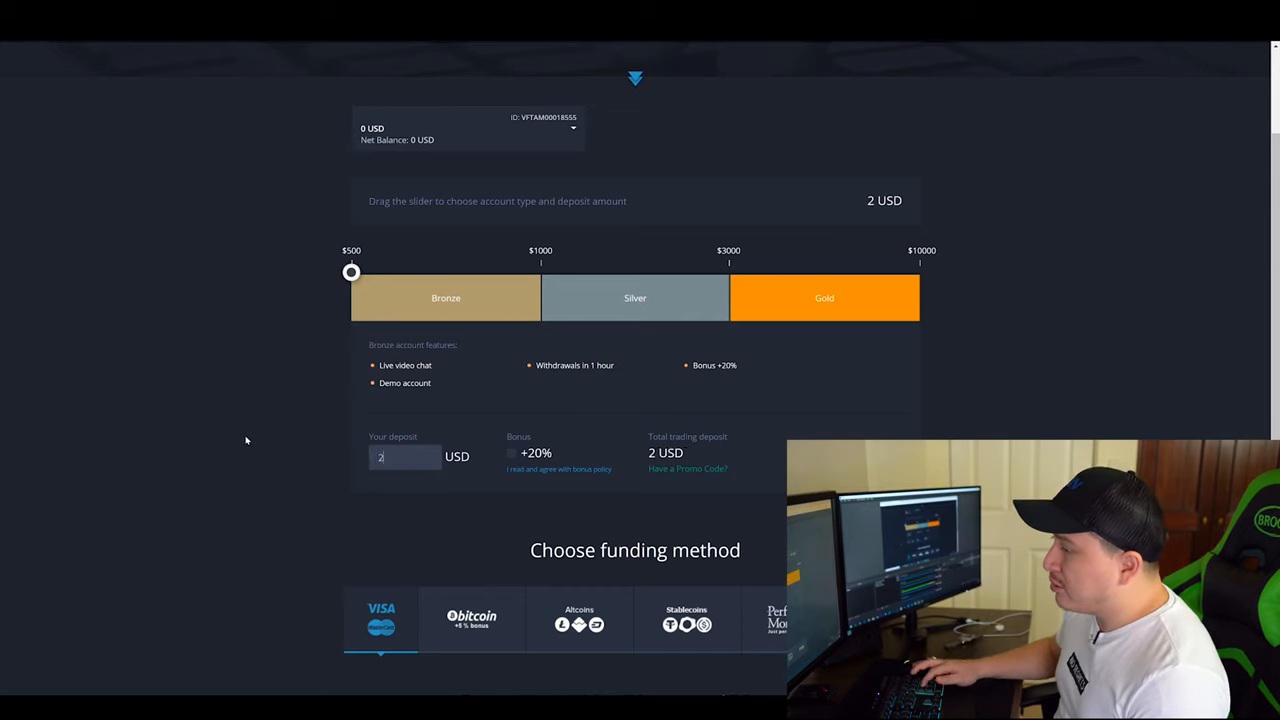
pyautogui.write('500')
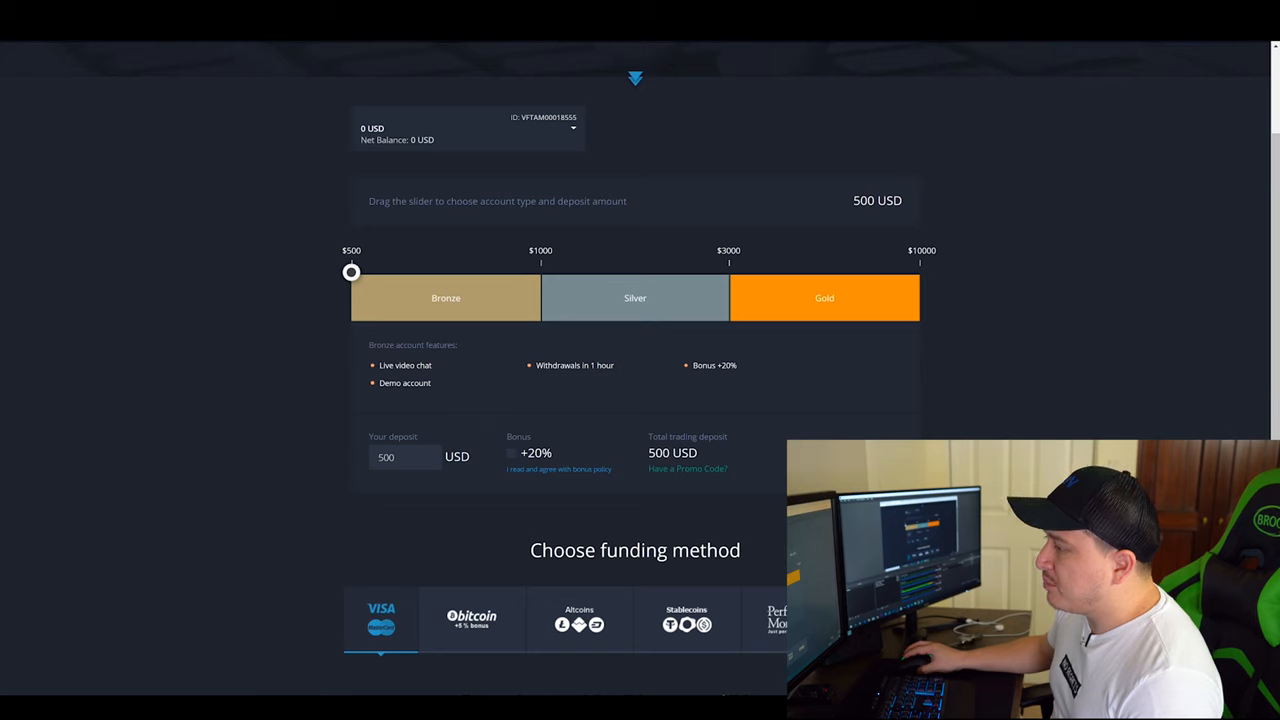
pyautogui.scroll(-3)
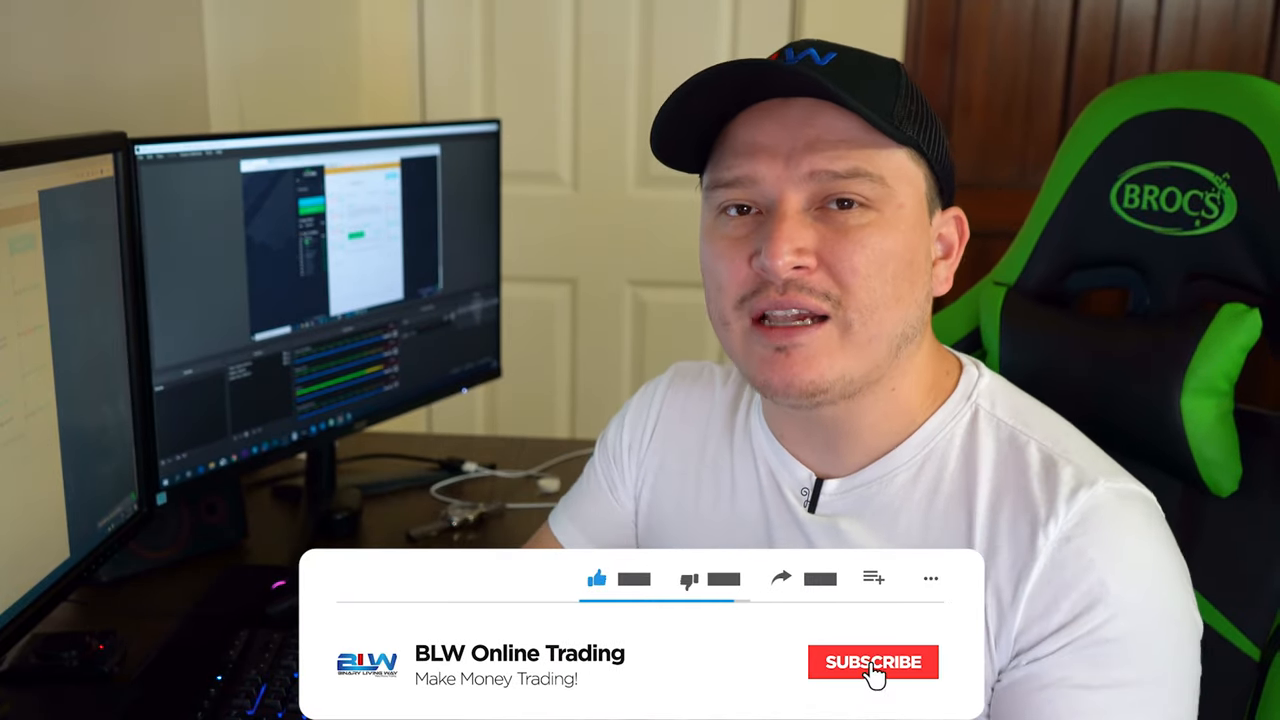
pyautogui.click(876, 660)
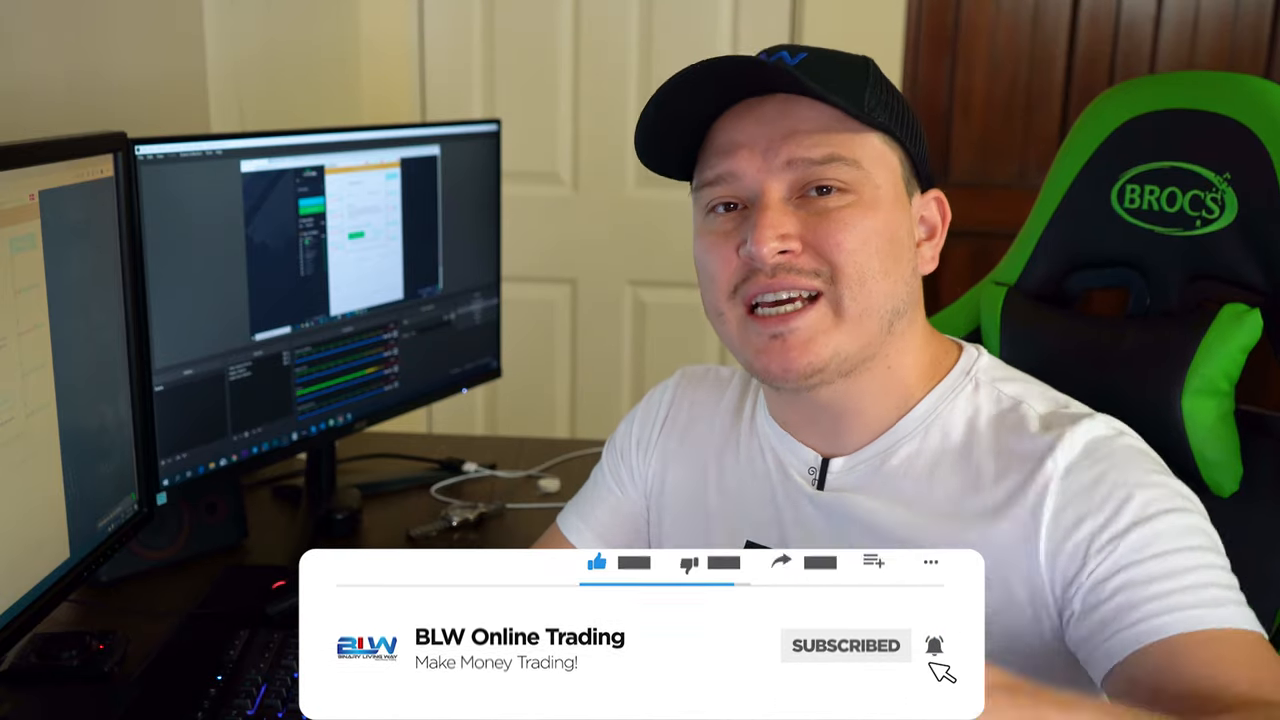